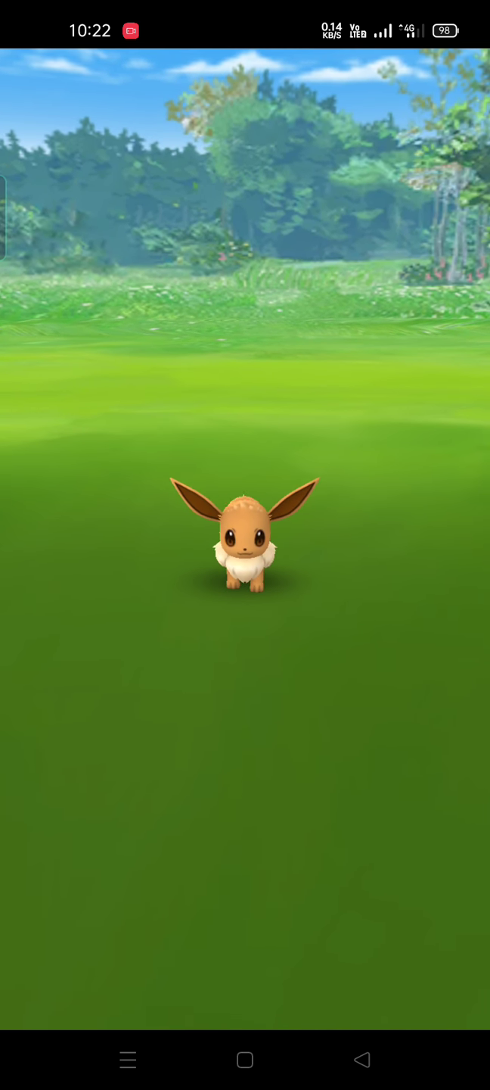
Catch the wild Eevee with an excellent throw for 1150 XP and dismiss the rewards.
{"action": "left_click", "coordinate": [244, 541]}
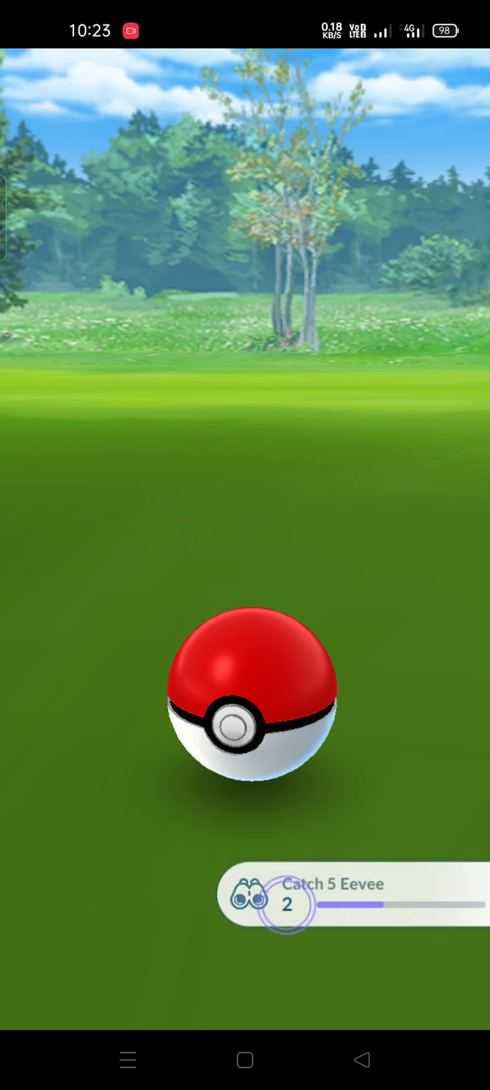
{"action": "left_click", "coordinate": [245, 722]}
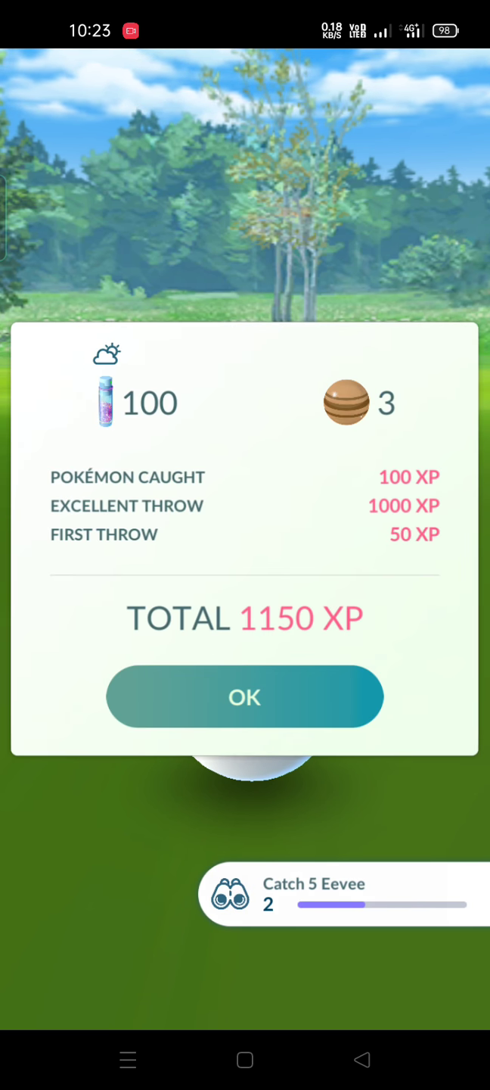
{"action": "left_click", "coordinate": [245, 695]}
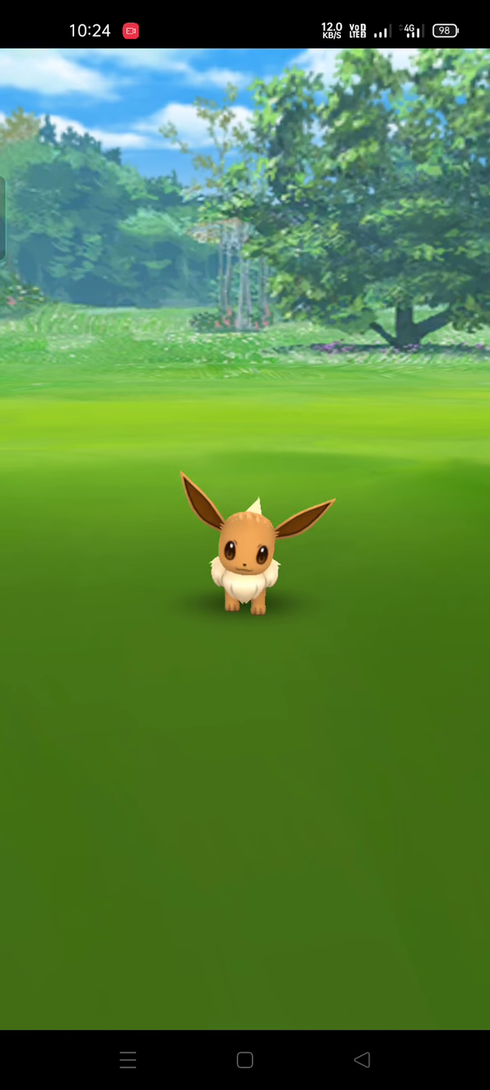
Exit the Eevee encounter and return to the map near a cluster of Eevee.
{"action": "left_click", "coordinate": [245, 556]}
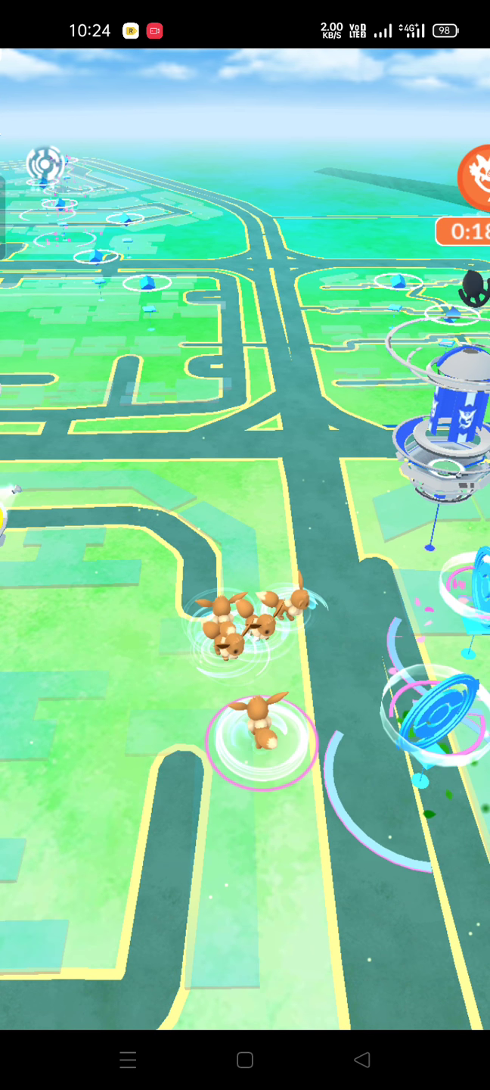
Open the shiny CP 807 Eevee encounter, then back out to the map.
{"action": "left_click", "coordinate": [264, 732]}
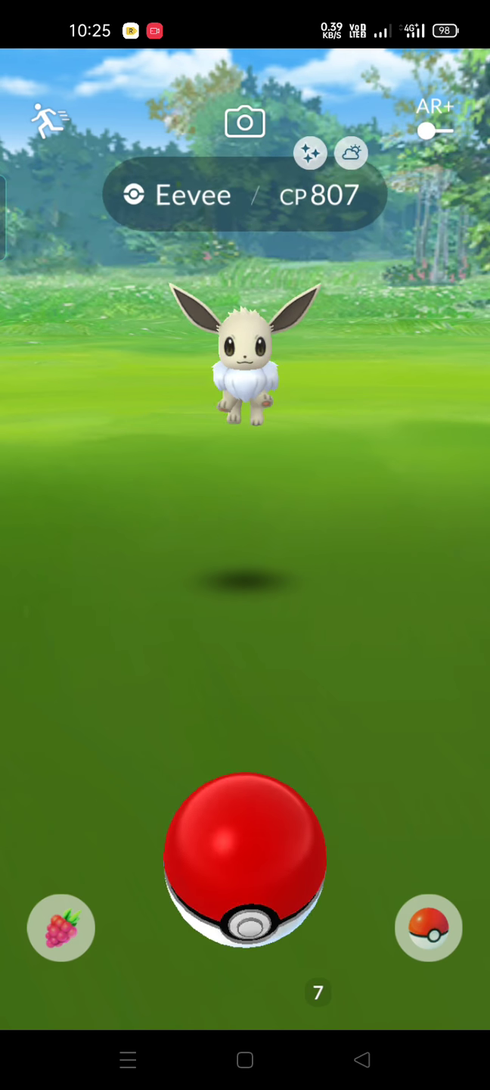
{"action": "left_click", "coordinate": [62, 927]}
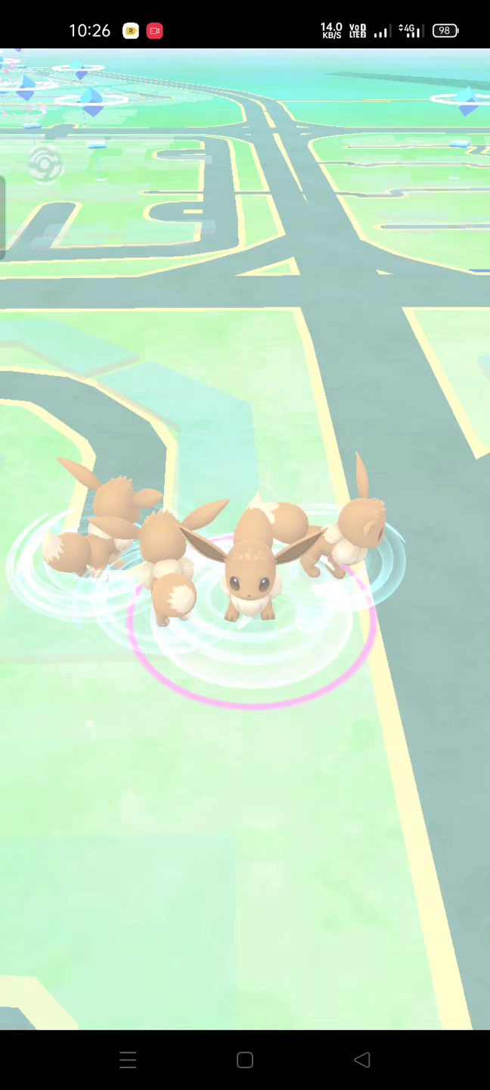
Catch a clustered Eevee with an excellent throw for 1150 XP and dismiss the summary.
{"action": "left_click", "coordinate": [250, 598]}
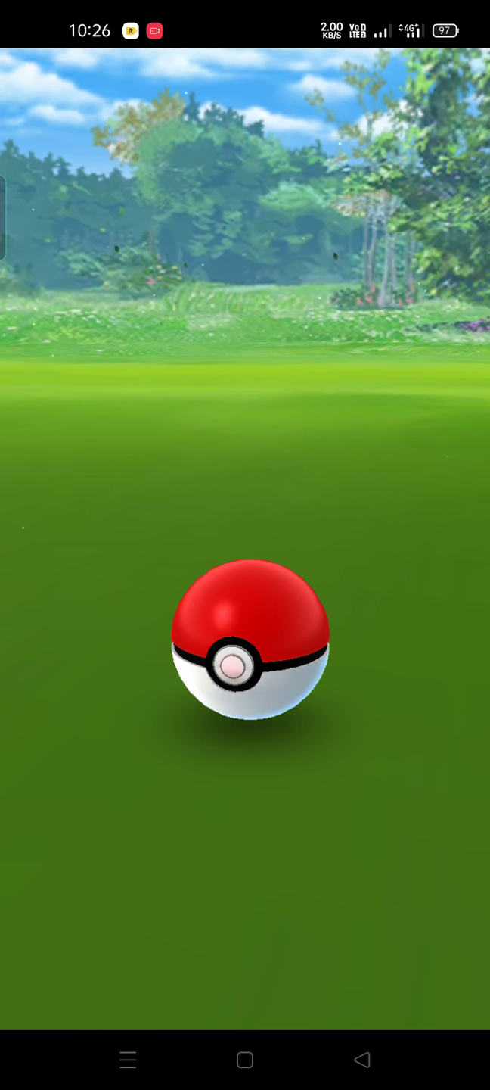
{"action": "left_click", "coordinate": [245, 647]}
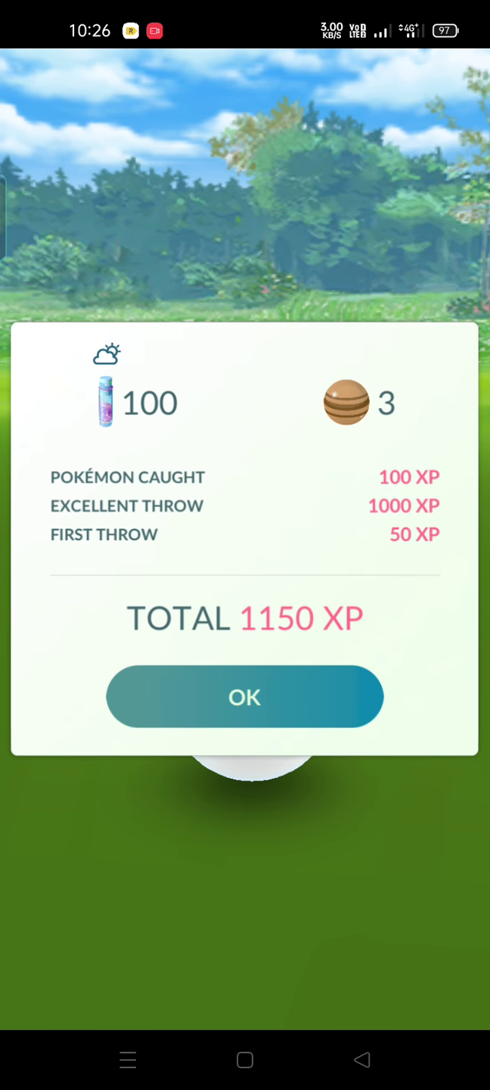
{"action": "left_click", "coordinate": [244, 696]}
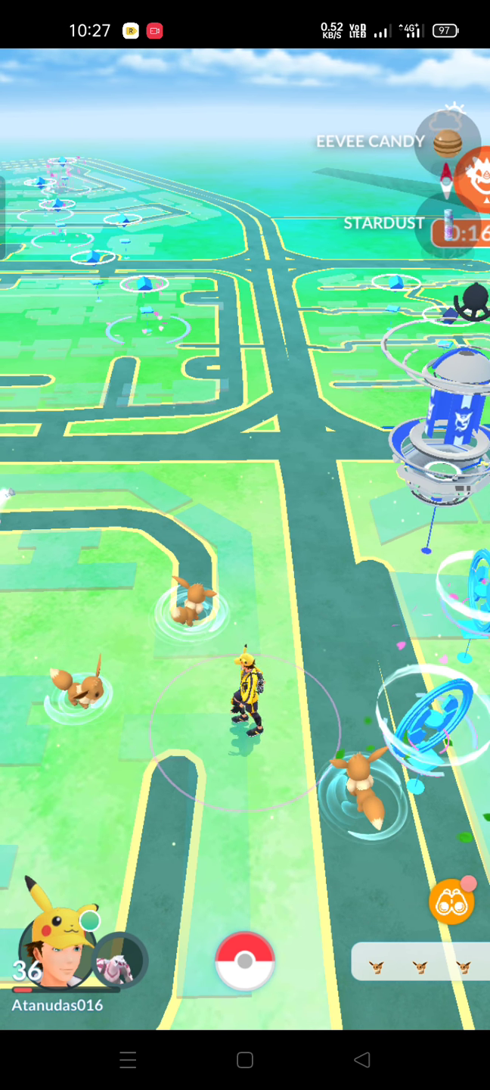
Feed a Razz Berry to the shiny CP 195 Eevee, catch it, and dismiss the rewards.
{"action": "left_click", "coordinate": [186, 613]}
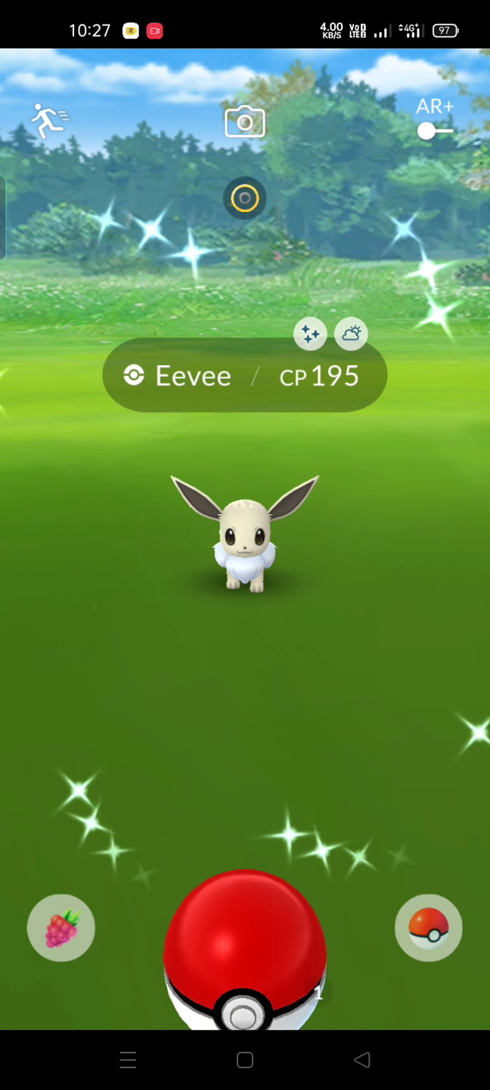
{"action": "left_click", "coordinate": [62, 927]}
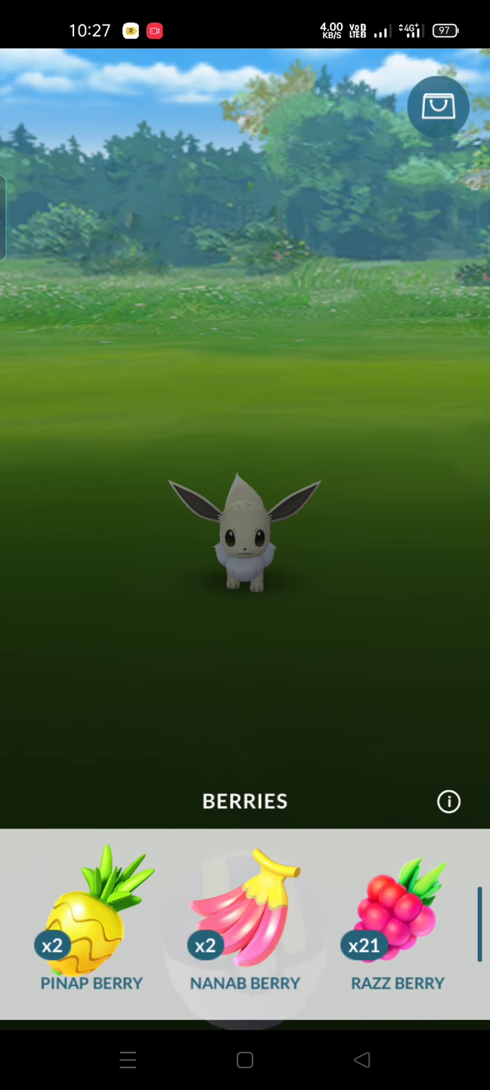
{"action": "left_click", "coordinate": [91, 923]}
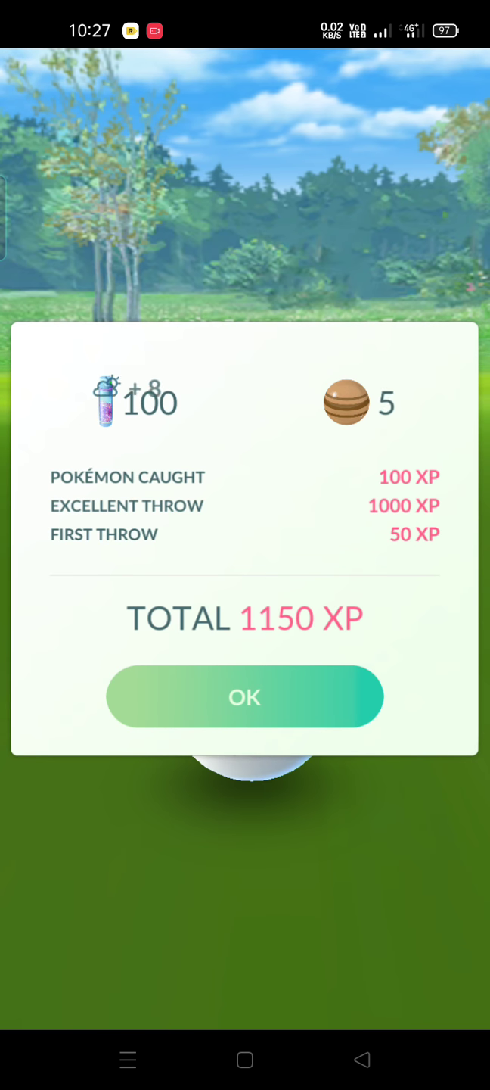
{"action": "left_click", "coordinate": [244, 696]}
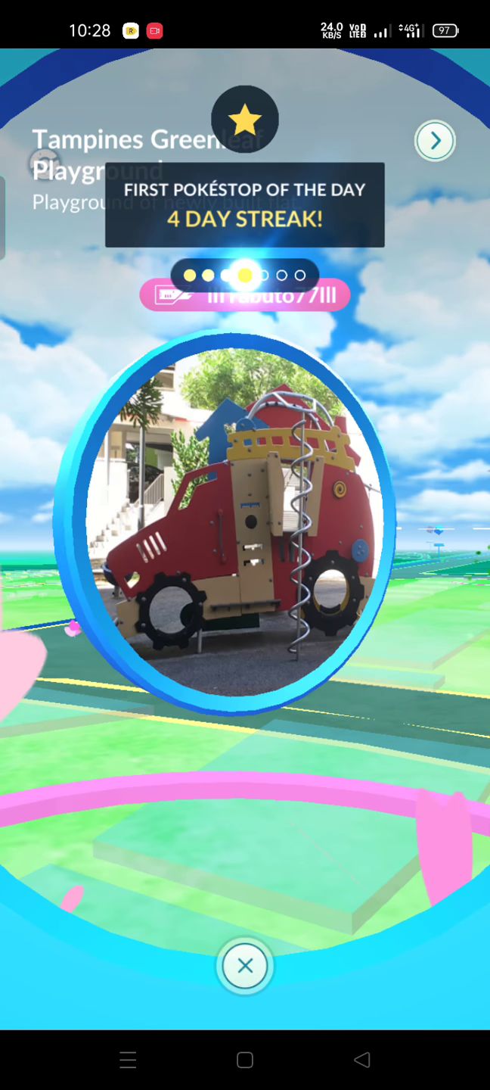
Close the PokéStop view and throw a ball at the CP 273 Eevee.
{"action": "left_click", "coordinate": [244, 965]}
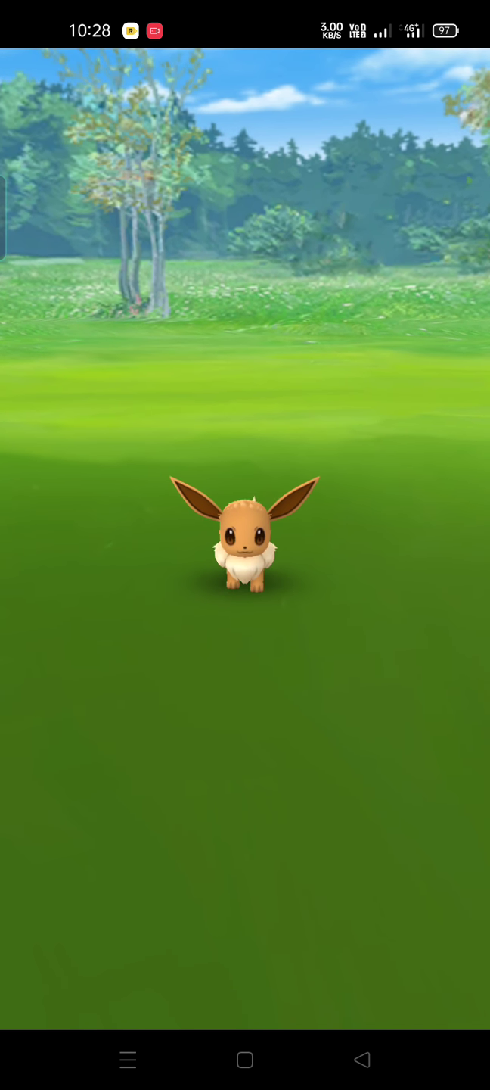
{"action": "left_click", "coordinate": [245, 541]}
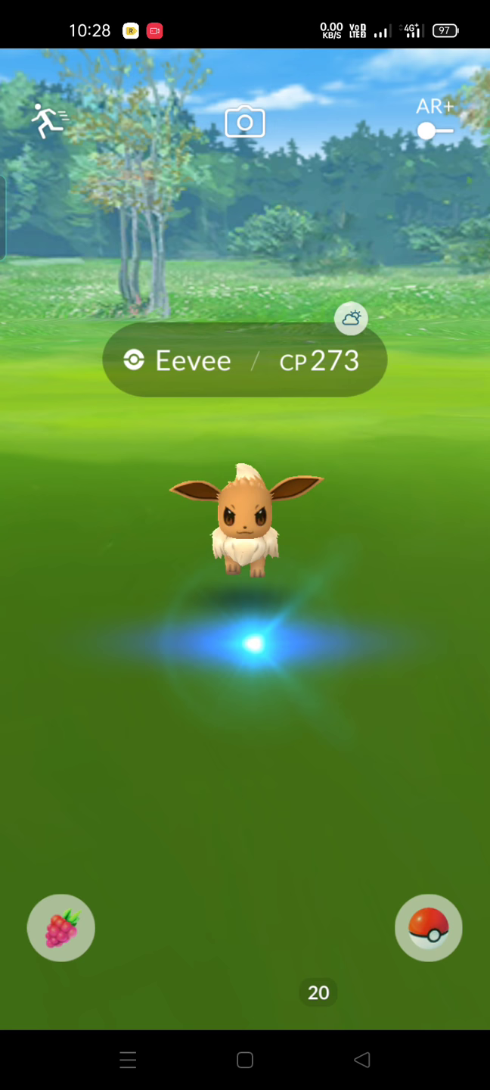
{"action": "left_click_drag", "start_coordinate": [429, 927], "coordinate": [245, 515]}
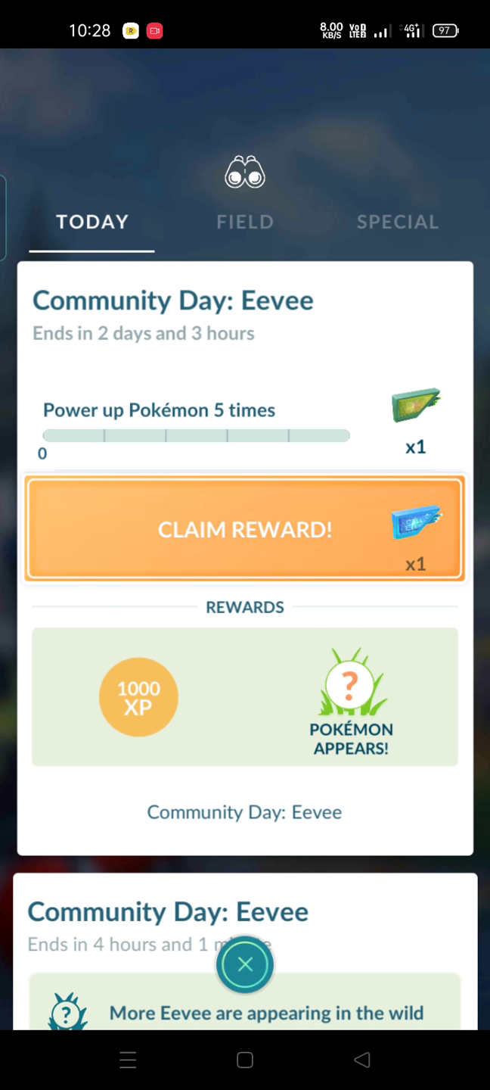
Claim the Community Day research reward, Glacial Lure Module, and bonus research stamp.
{"action": "left_click", "coordinate": [244, 529]}
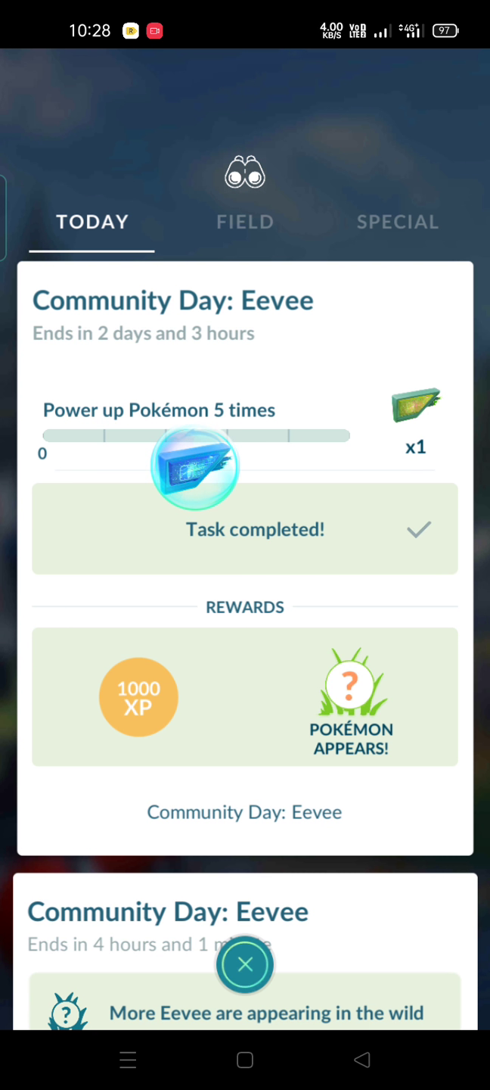
{"action": "left_click", "coordinate": [196, 466]}
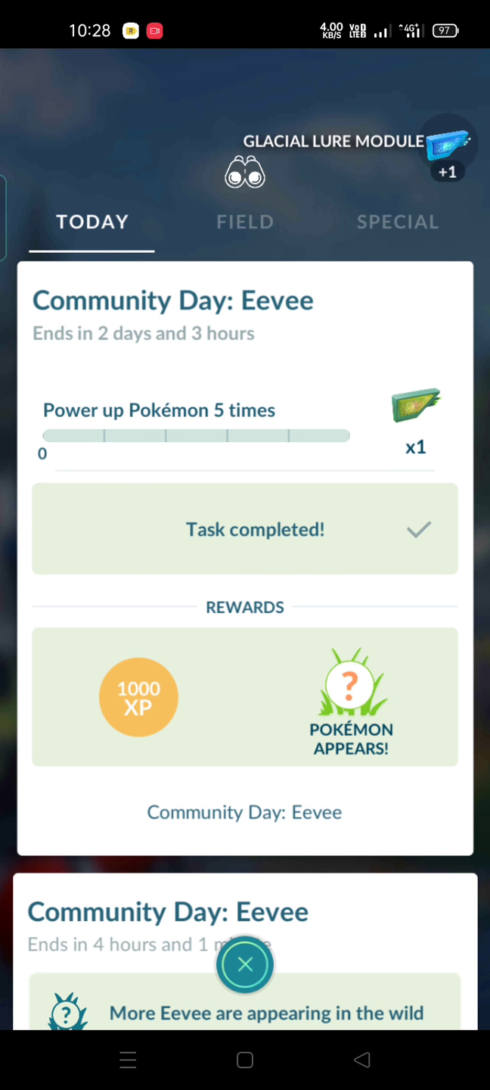
{"action": "left_click", "coordinate": [245, 222]}
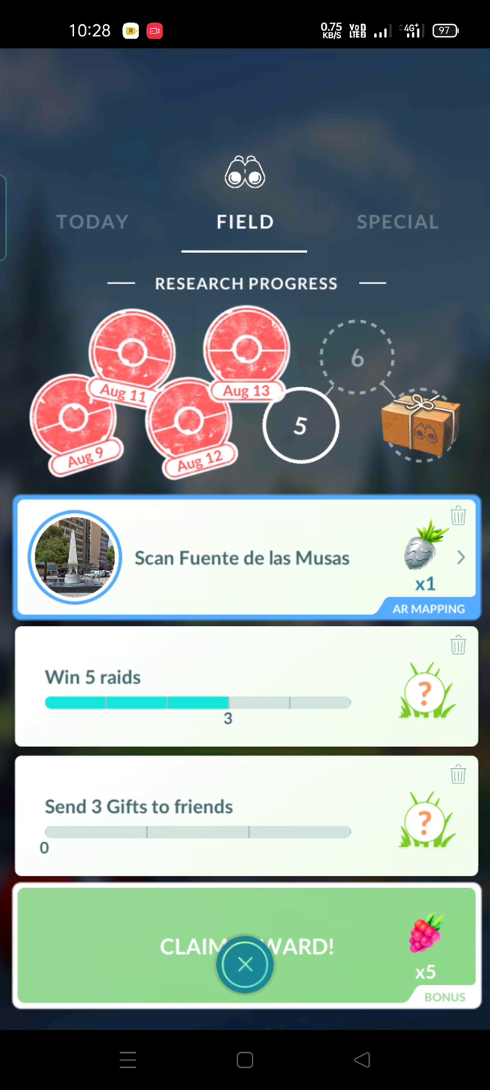
{"action": "left_click", "coordinate": [245, 946]}
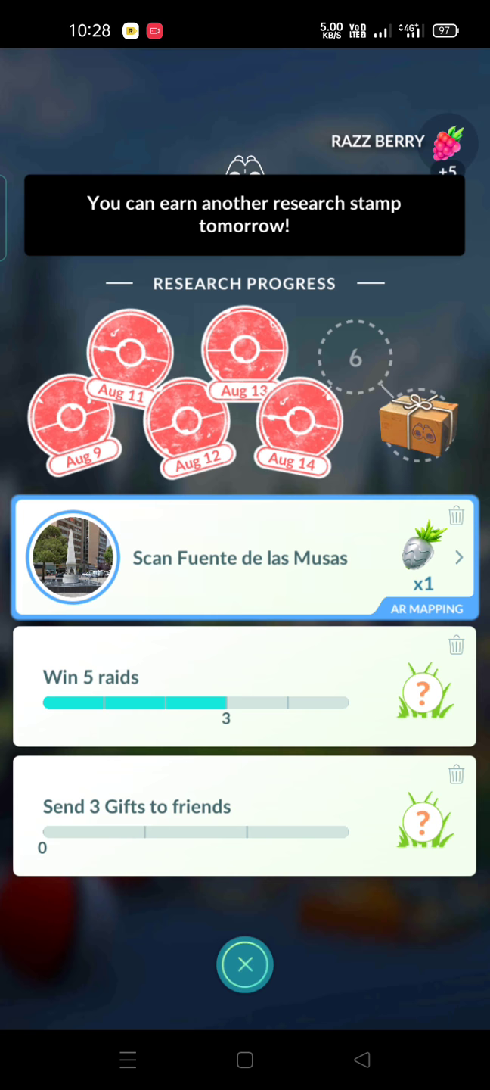
{"action": "left_click", "coordinate": [244, 964]}
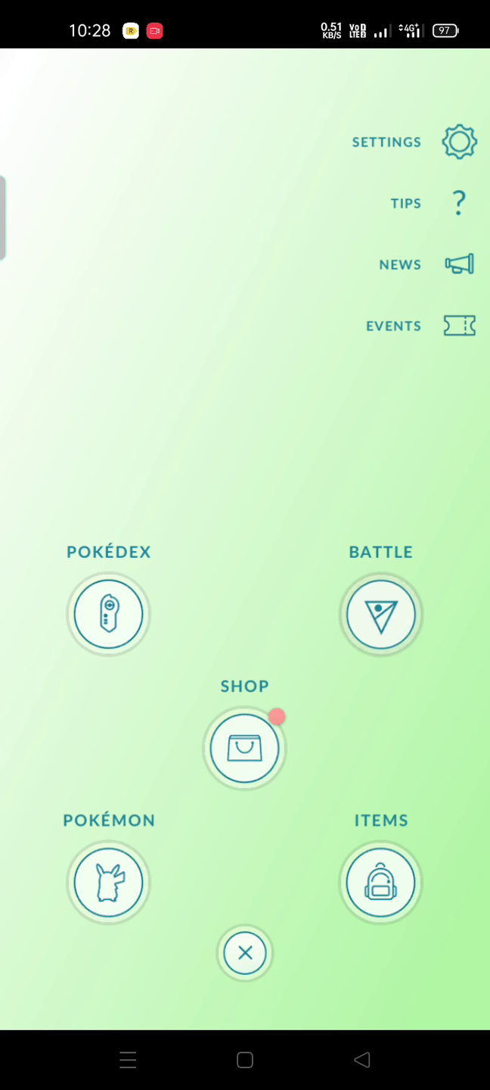
Collect the free shop box of 30 Ultra Balls.
{"action": "left_click", "coordinate": [244, 748]}
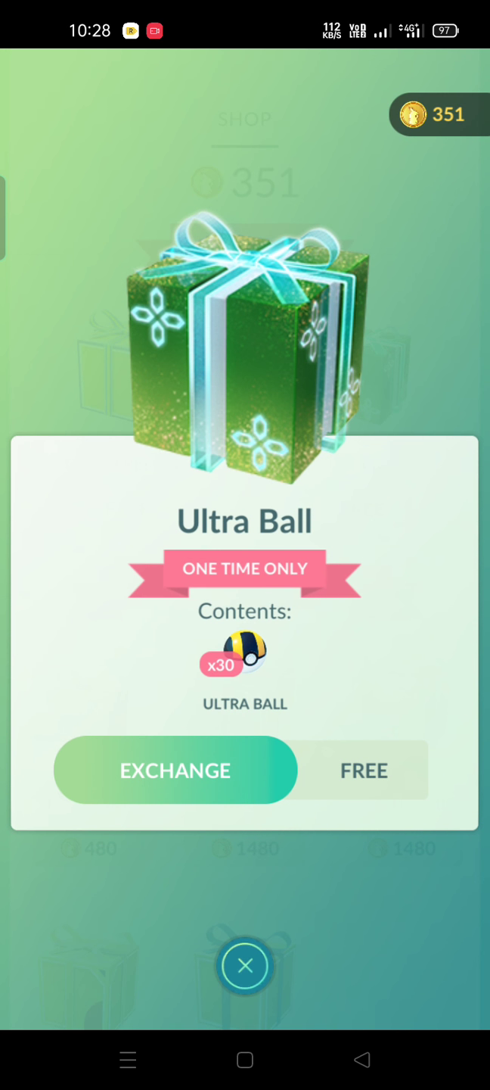
{"action": "left_click", "coordinate": [244, 966]}
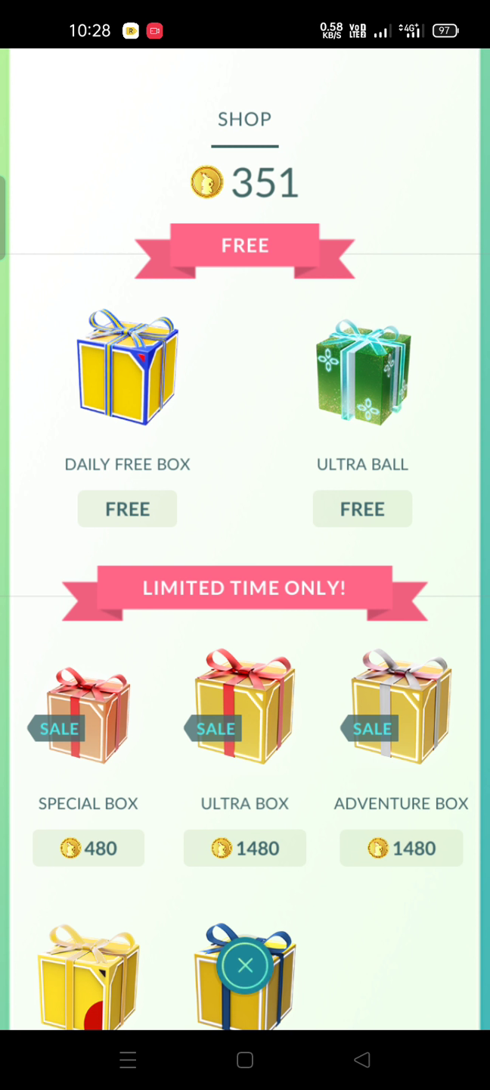
{"action": "left_click", "coordinate": [362, 371]}
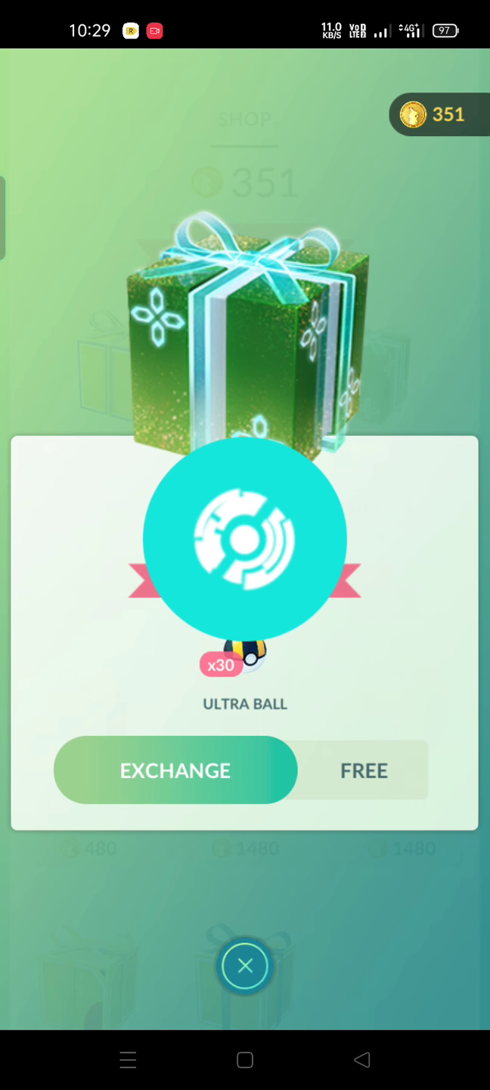
{"action": "left_click", "coordinate": [363, 769]}
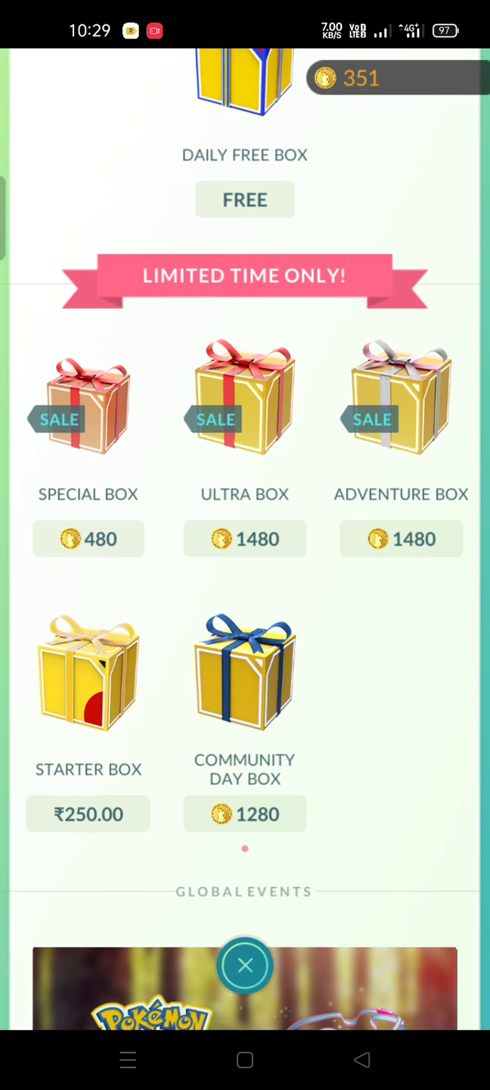
View the 1280-coin Community Day Box without buying, then close the shop.
{"action": "left_click", "coordinate": [244, 673]}
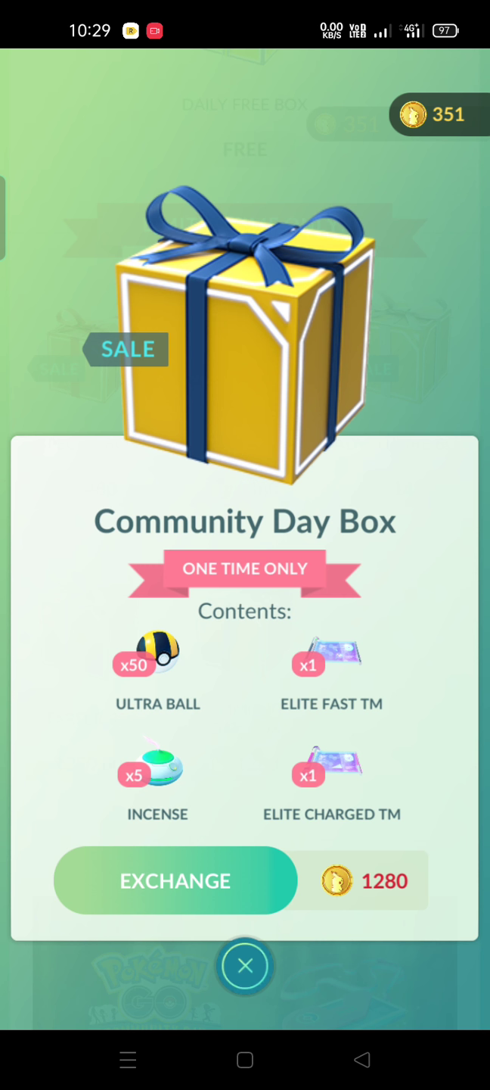
{"action": "left_click", "coordinate": [245, 966]}
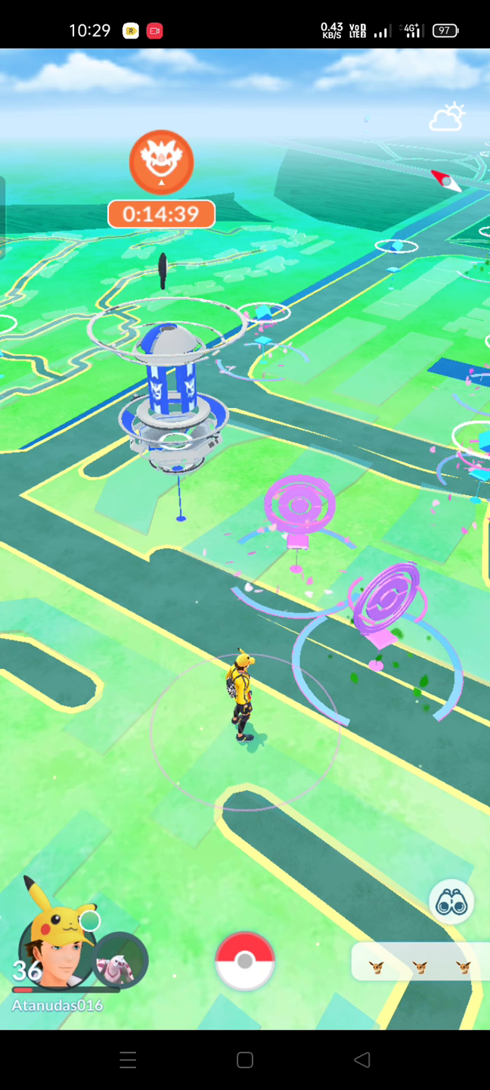
Open the Pokémon collection, glance at the eggs, and view the CP 273 Eevee.
{"action": "left_click", "coordinate": [244, 962]}
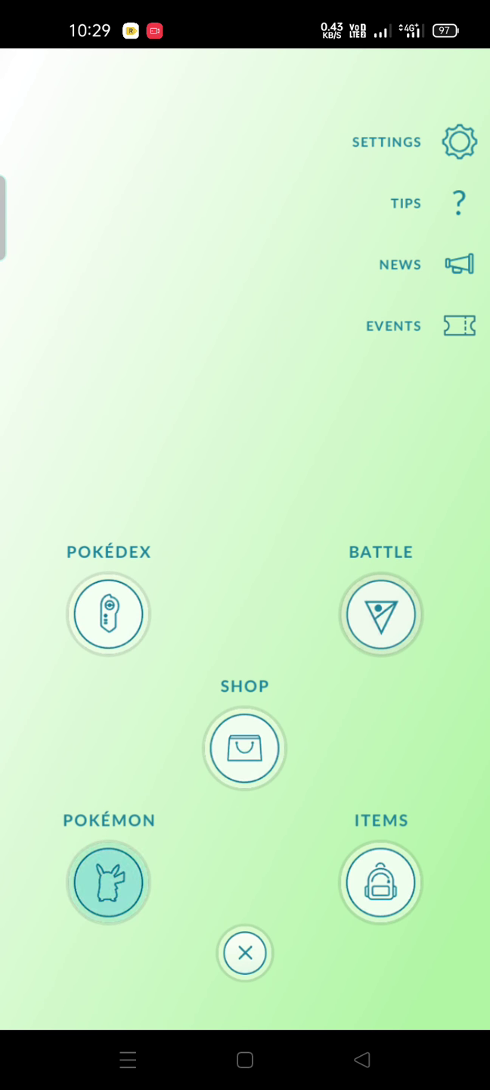
{"action": "left_click", "coordinate": [108, 882]}
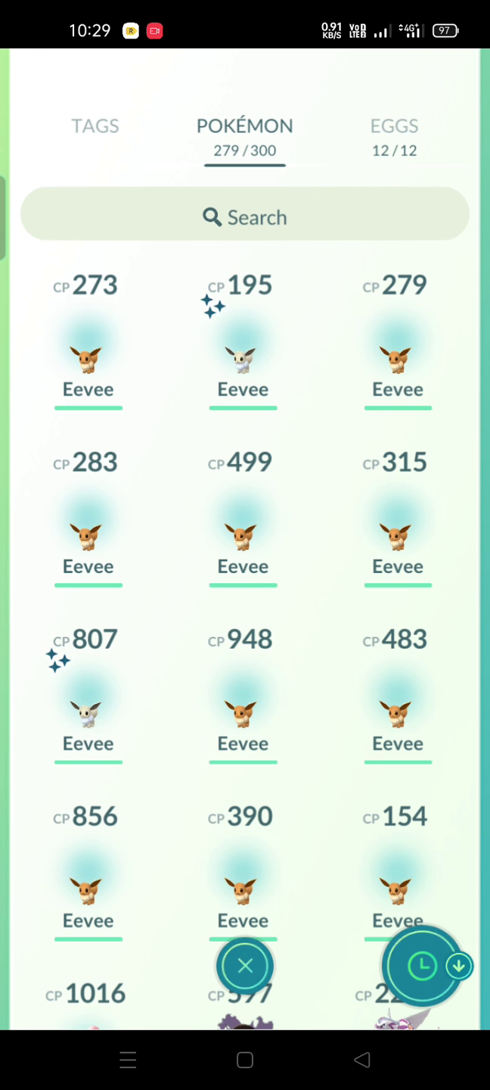
{"action": "left_click", "coordinate": [393, 126]}
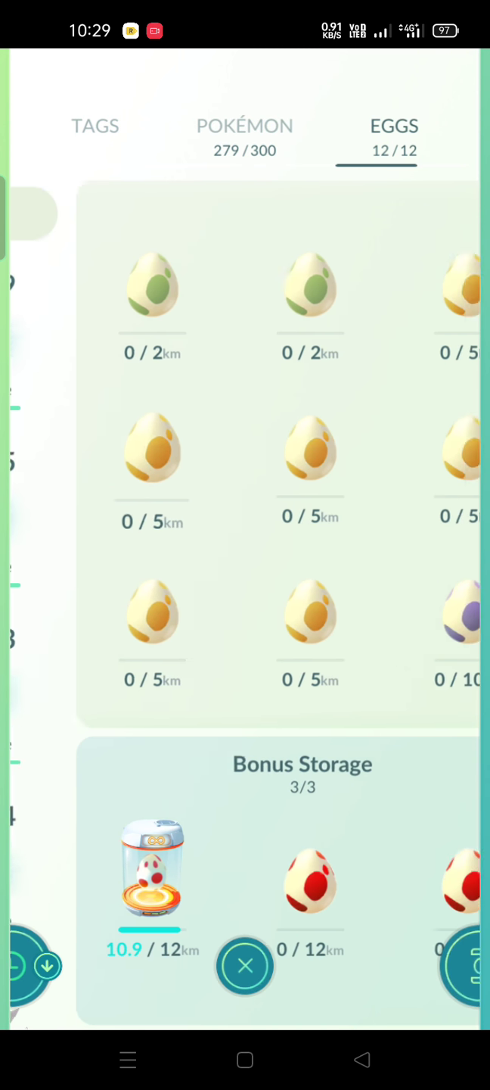
{"action": "left_click", "coordinate": [244, 126]}
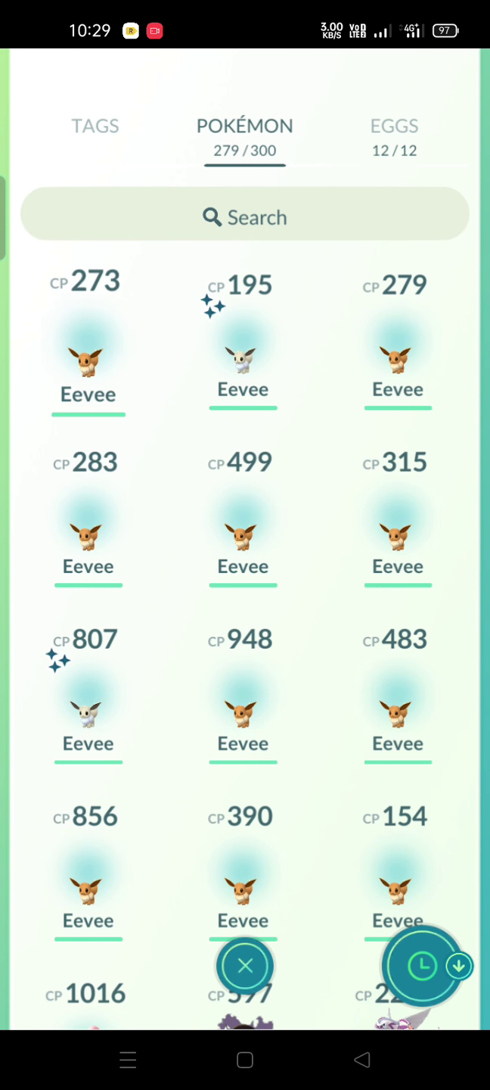
{"action": "left_click", "coordinate": [87, 355]}
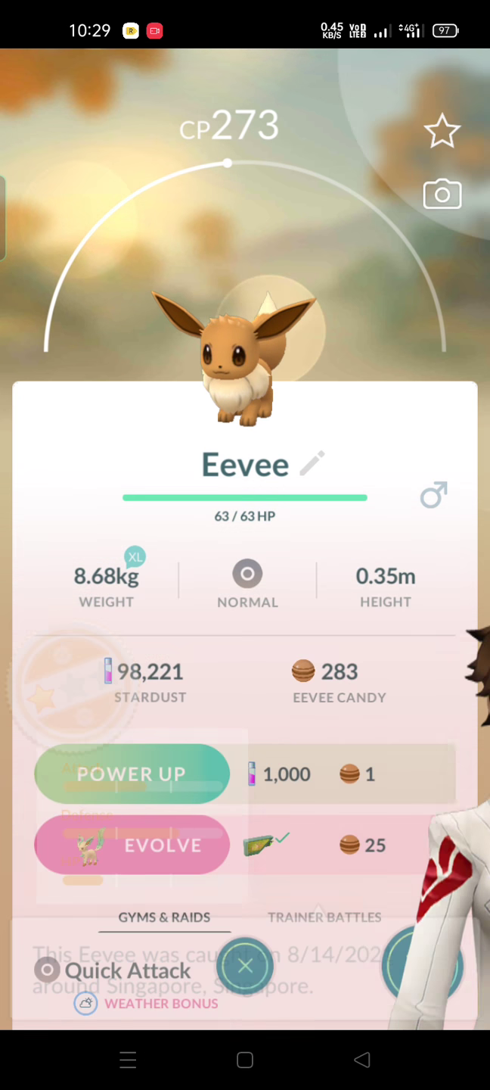
Transfer the CP 273 Eevee and favorite the shiny CP 195 Eevee.
{"action": "left_click", "coordinate": [245, 967]}
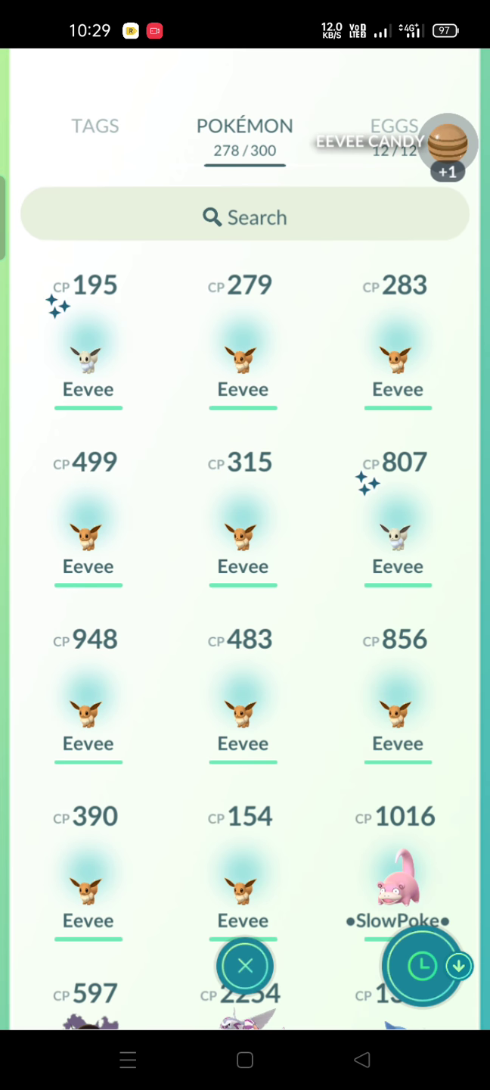
{"action": "left_click", "coordinate": [88, 356]}
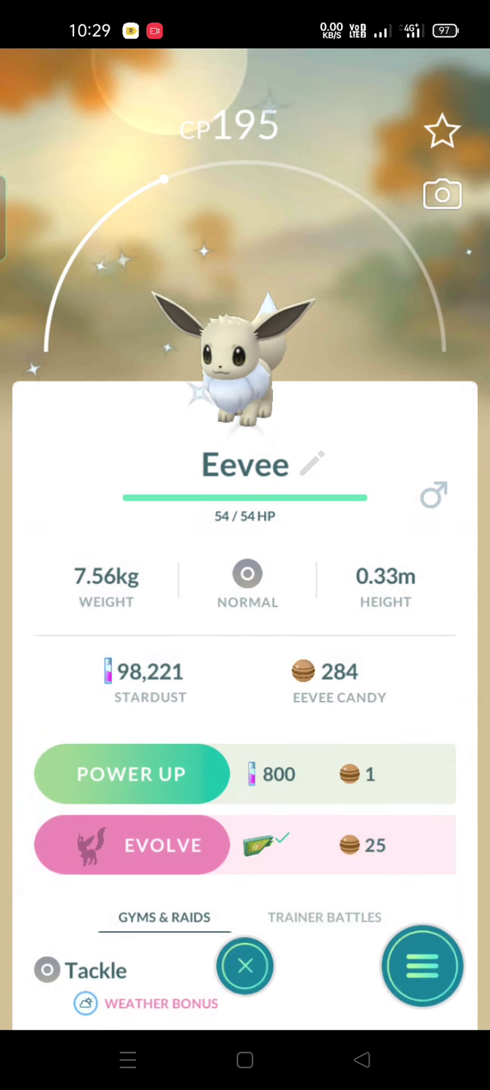
{"action": "left_click", "coordinate": [422, 966]}
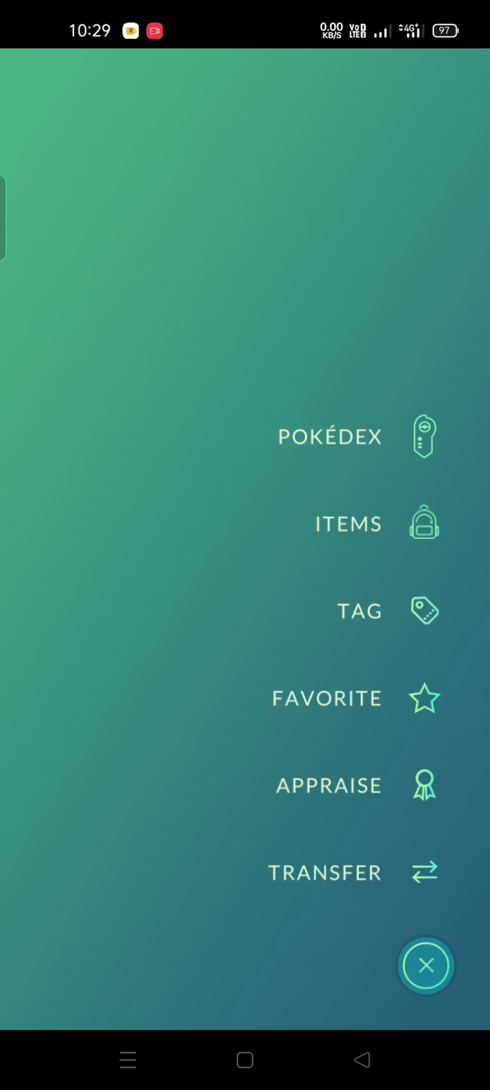
{"action": "left_click", "coordinate": [425, 965]}
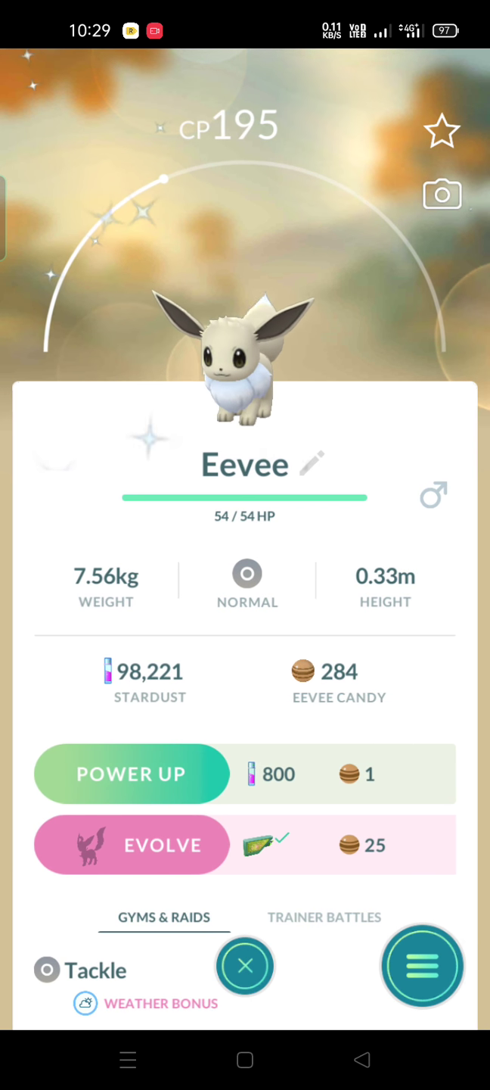
Transfer the CP 279 and CP 283 Eevee, then view the CP 499 Eevee.
{"action": "left_click", "coordinate": [422, 966]}
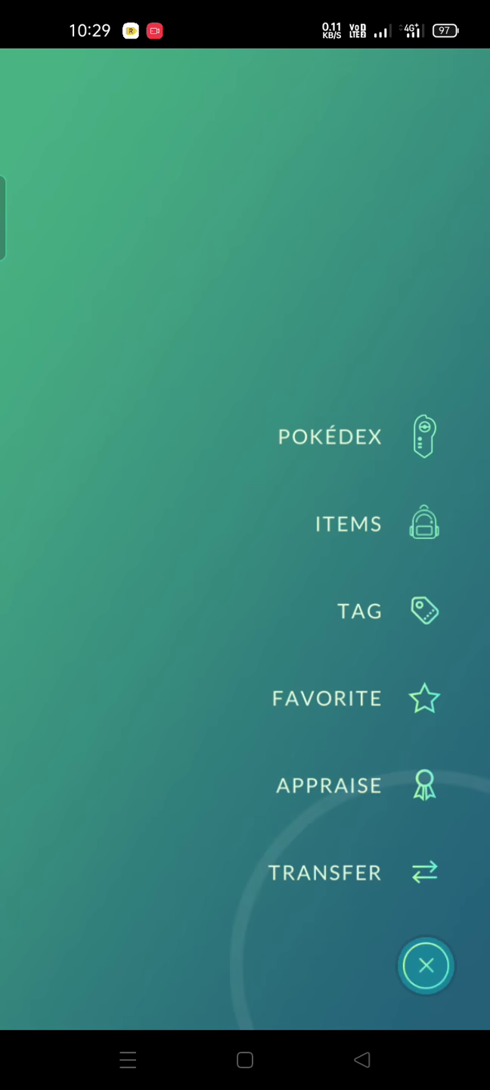
{"action": "left_click", "coordinate": [425, 966]}
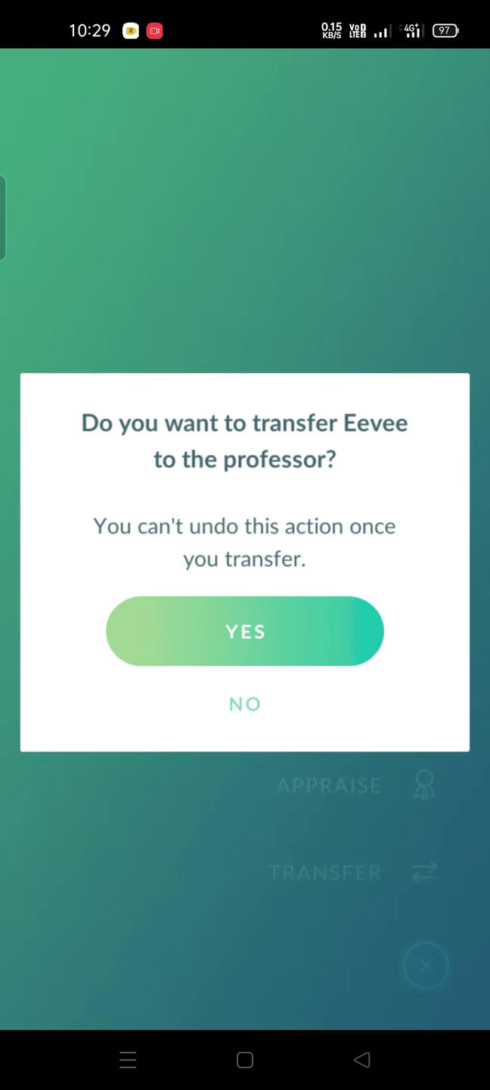
{"action": "left_click", "coordinate": [244, 631]}
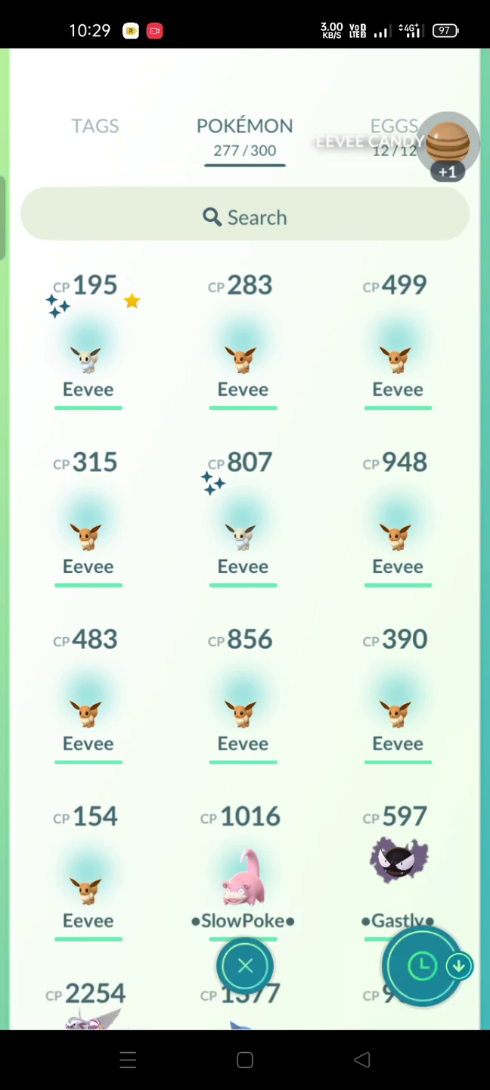
{"action": "left_click", "coordinate": [243, 363]}
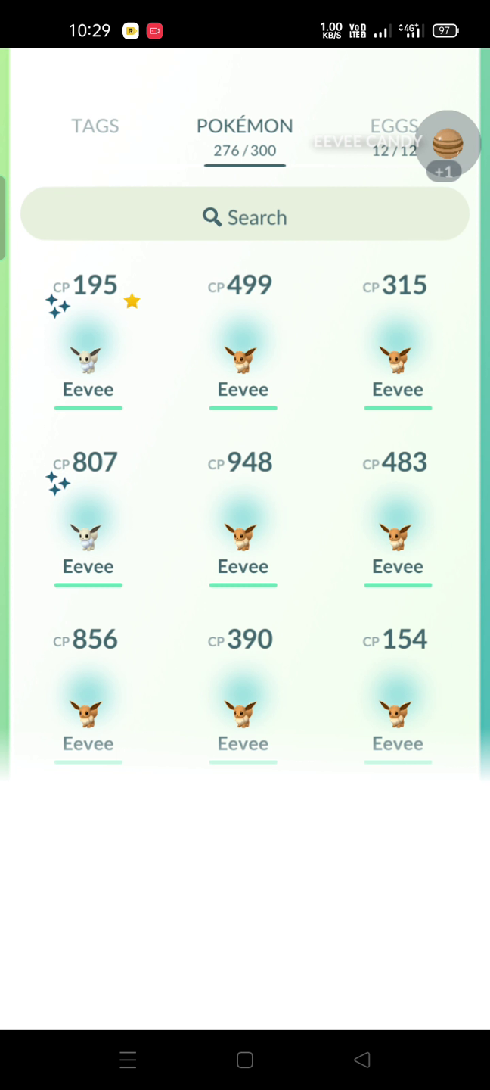
{"action": "left_click", "coordinate": [242, 364]}
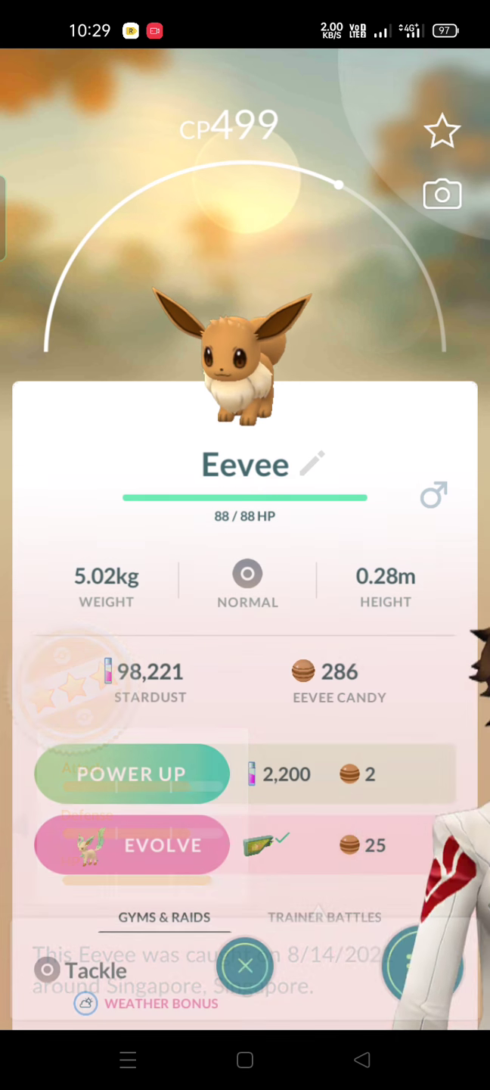
Transfer the CP 315 and CP 483 Eevee to the professor.
{"action": "left_click", "coordinate": [441, 966]}
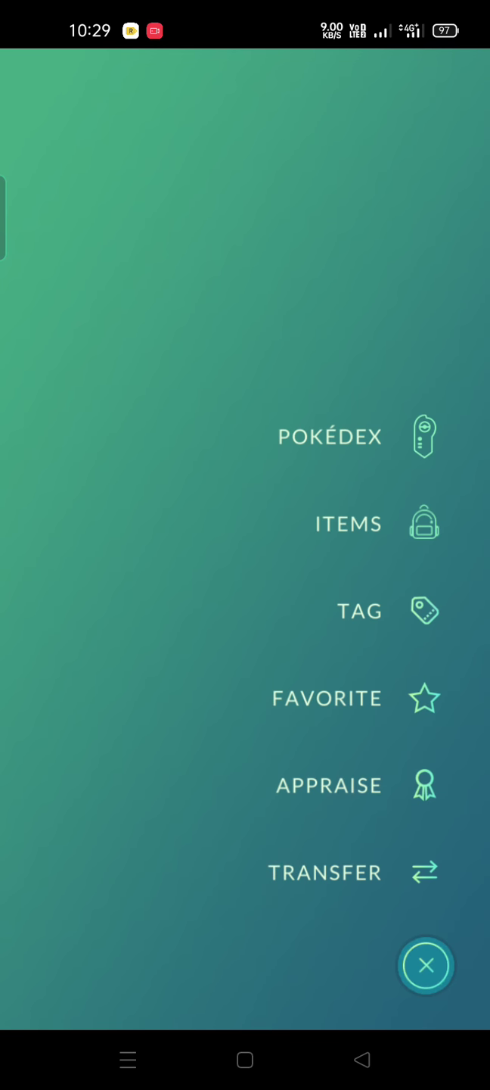
{"action": "left_click", "coordinate": [425, 966]}
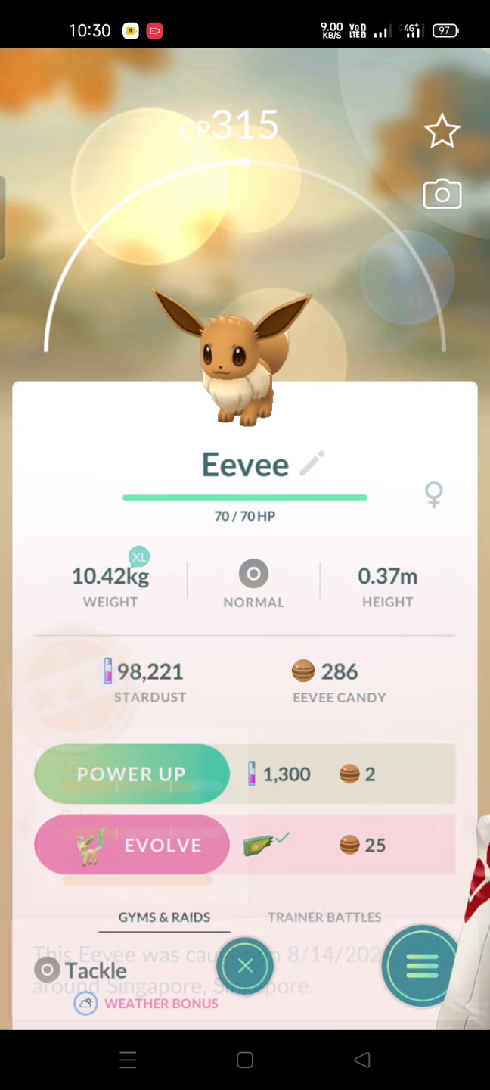
{"action": "left_click", "coordinate": [417, 970]}
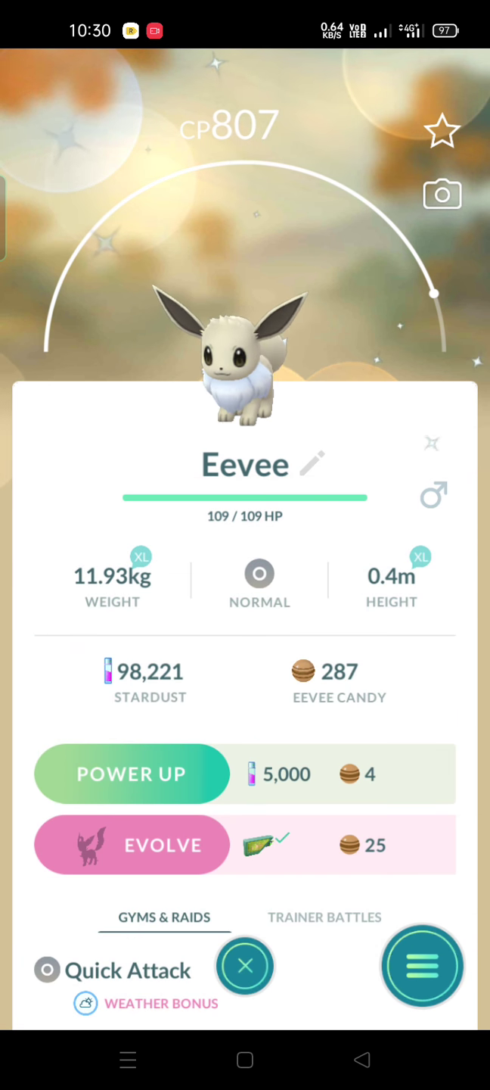
{"action": "left_click", "coordinate": [131, 773]}
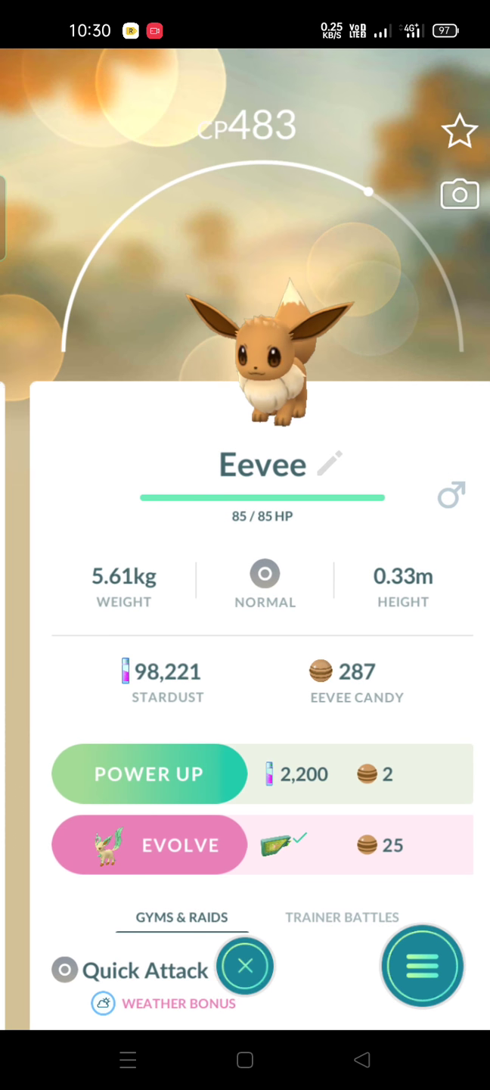
{"action": "left_click", "coordinate": [423, 967]}
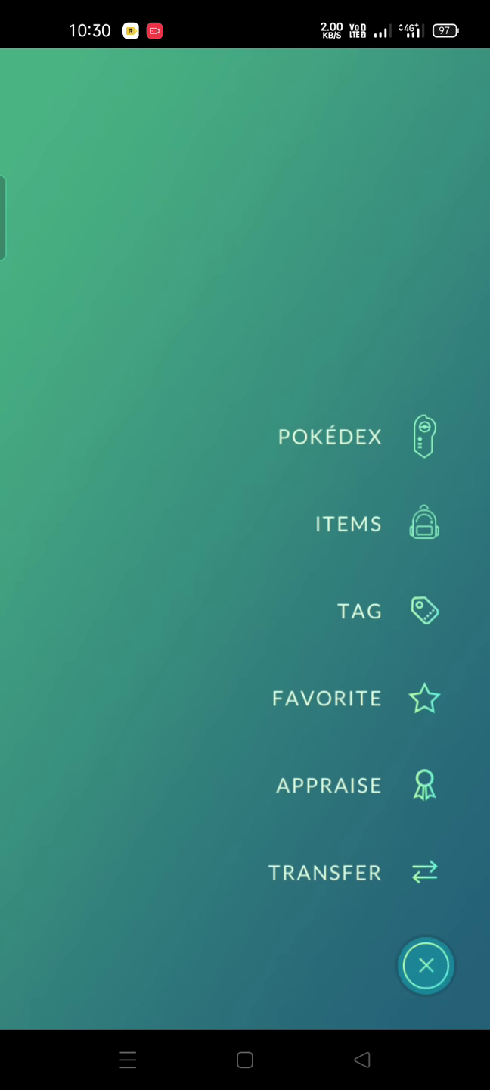
{"action": "left_click", "coordinate": [426, 966]}
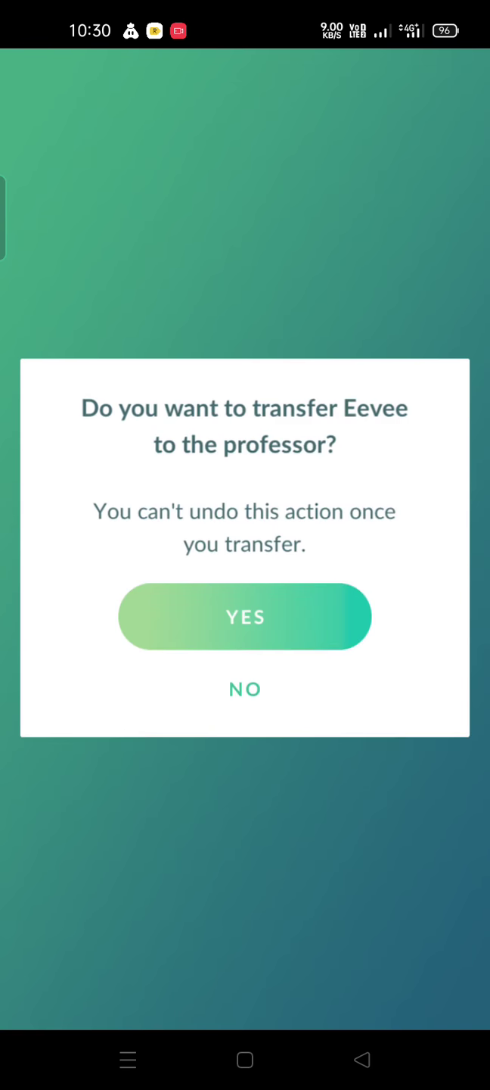
{"action": "left_click", "coordinate": [244, 616]}
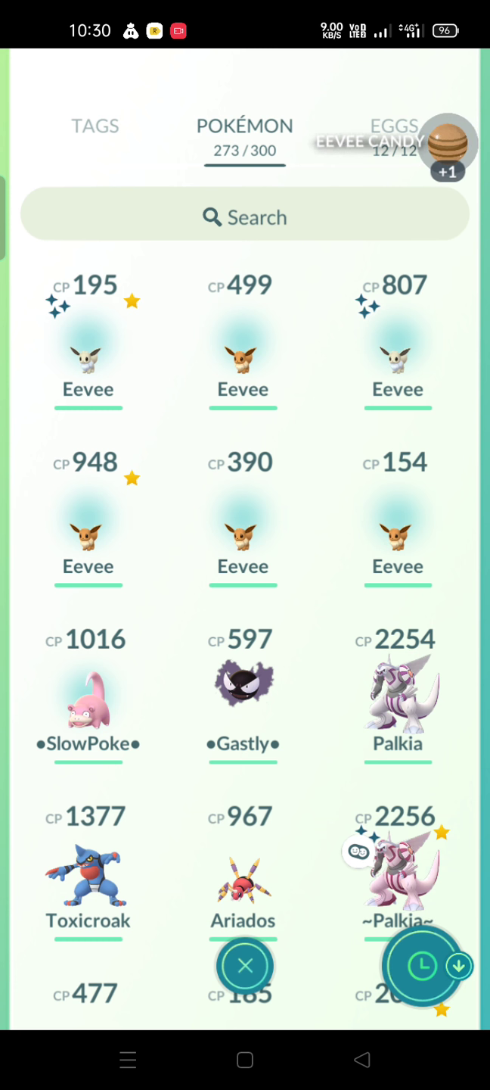
Transfer the CP 154 Eevee, then close the collection and return to the map.
{"action": "left_click", "coordinate": [243, 529]}
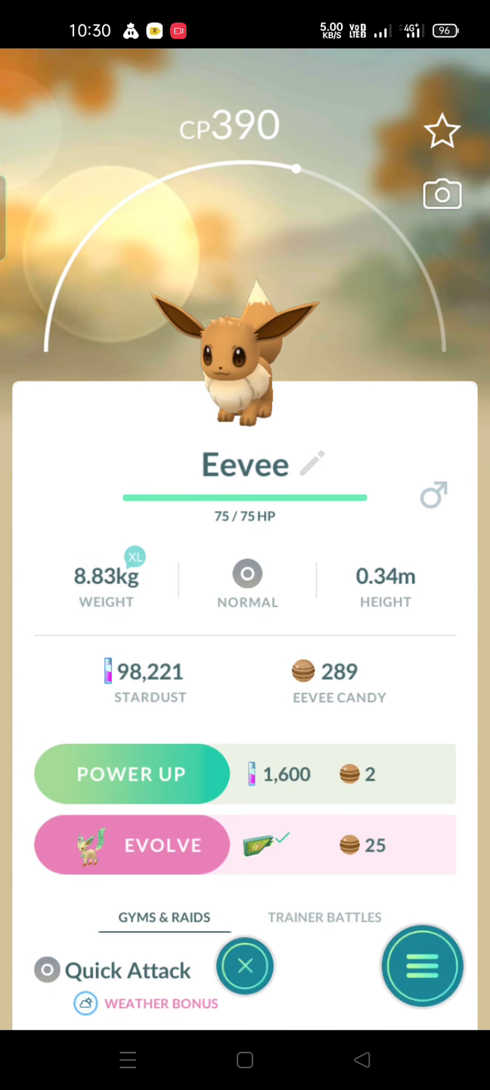
{"action": "left_click", "coordinate": [422, 966]}
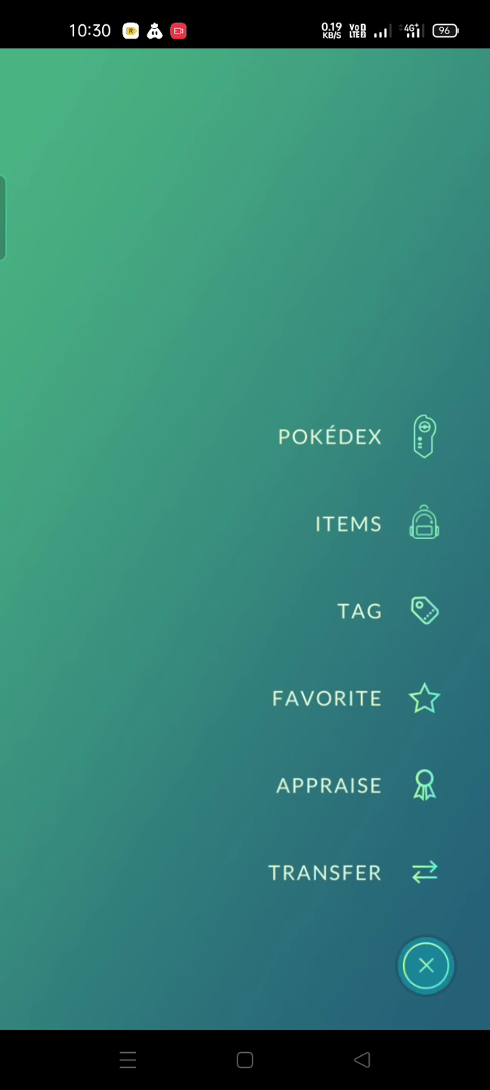
{"action": "left_click", "coordinate": [425, 964]}
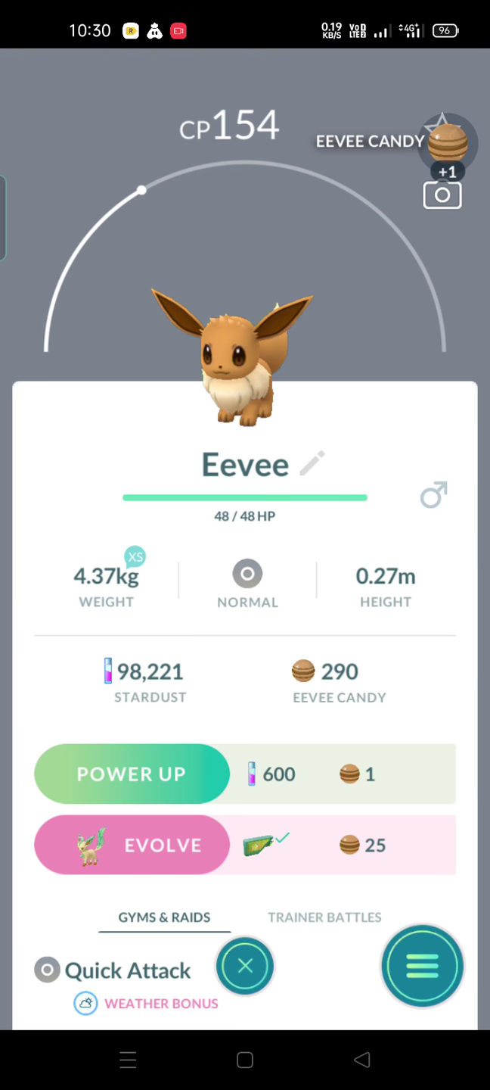
{"action": "left_click", "coordinate": [422, 966]}
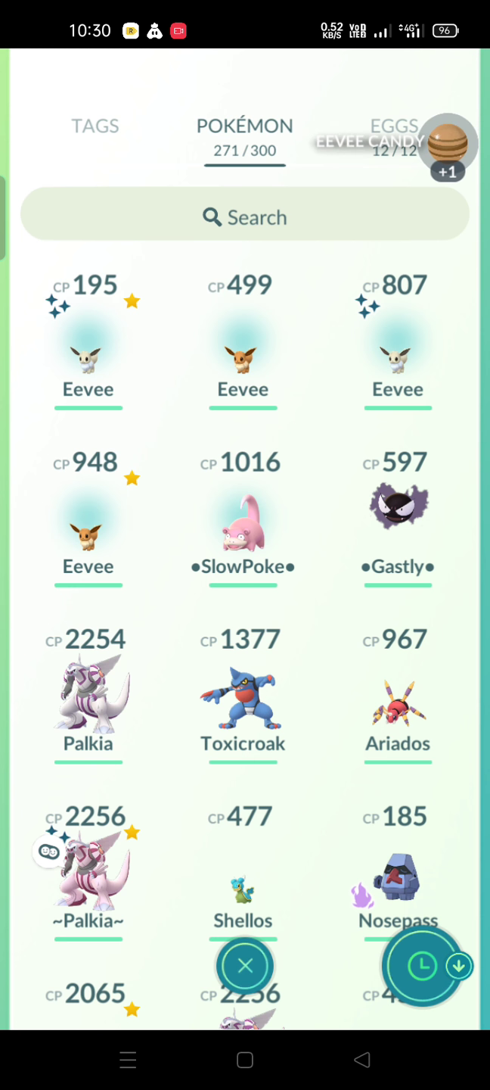
{"action": "left_click", "coordinate": [245, 966]}
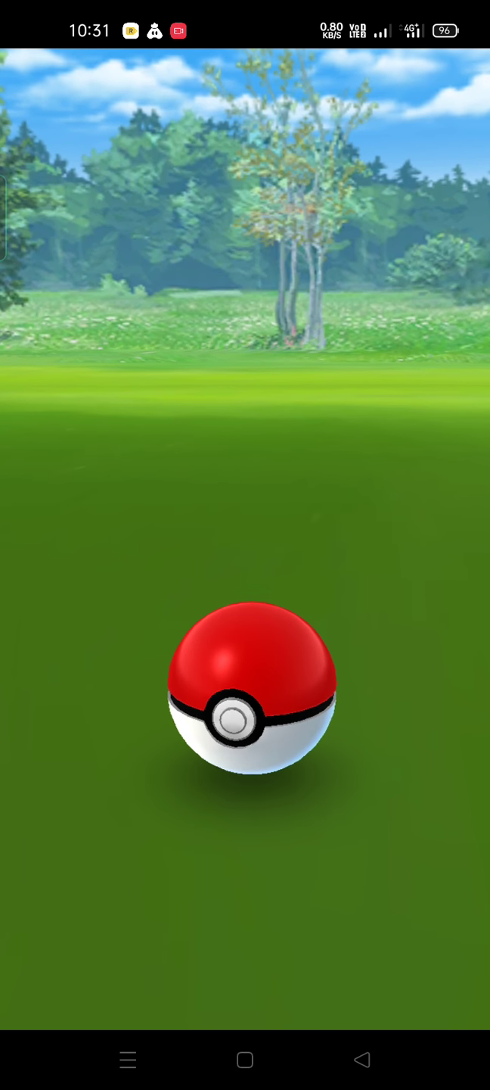
Catch the wild Eevee and dismiss its CP 671 three-star appraisal.
{"action": "left_click", "coordinate": [245, 708]}
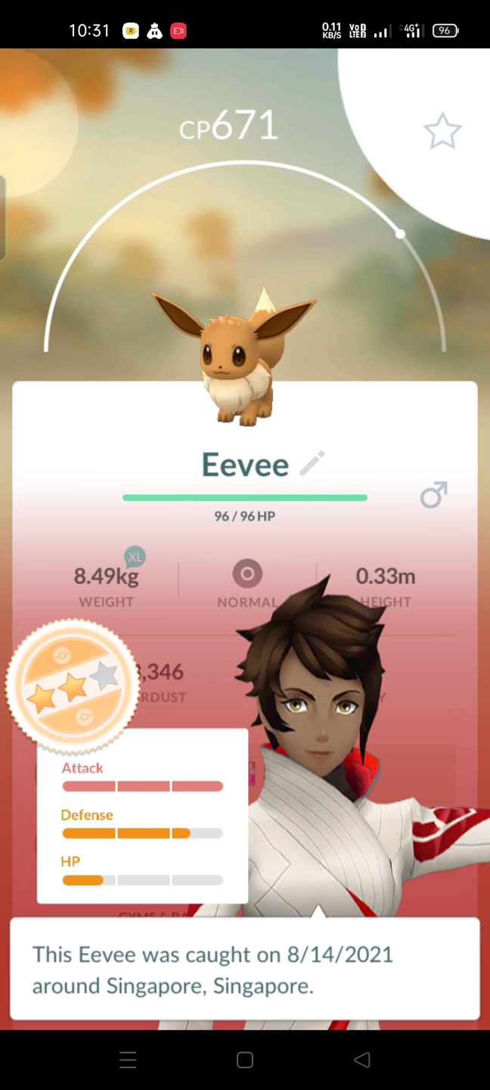
{"action": "left_click", "coordinate": [245, 537]}
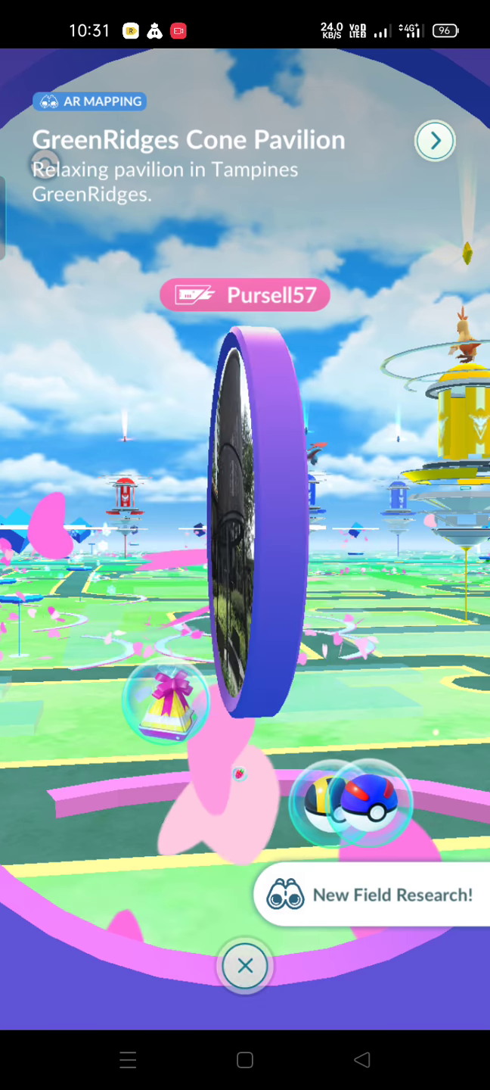
Spin and close the GreenRidges Cone Pavilion, Community Roof Garden West and Elderly Fitness Corner stops.
{"action": "left_click", "coordinate": [244, 965]}
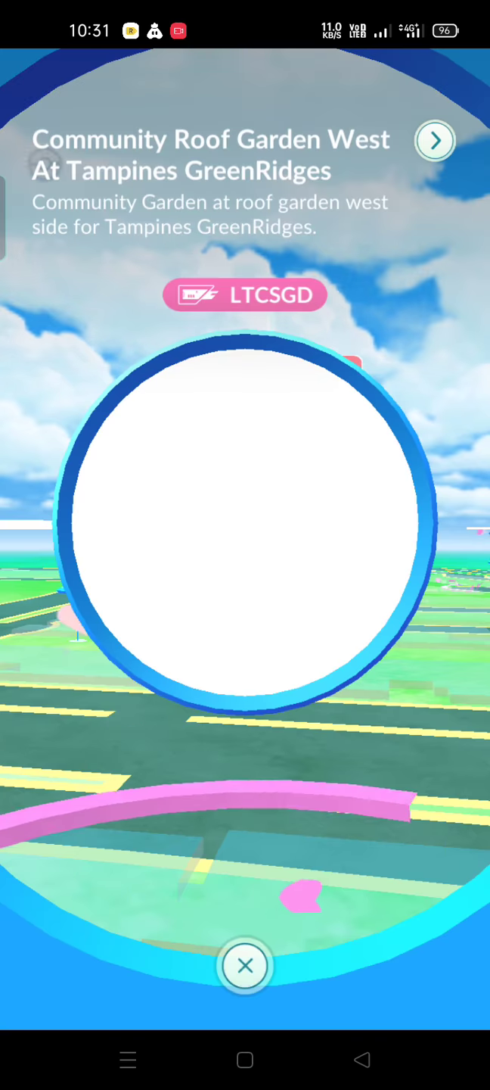
{"action": "left_click", "coordinate": [245, 964]}
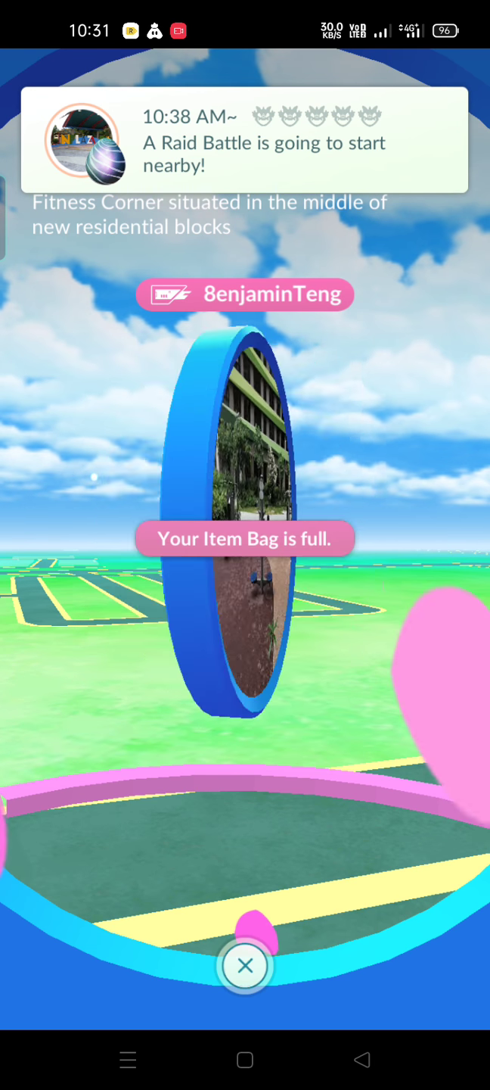
{"action": "left_click", "coordinate": [245, 965]}
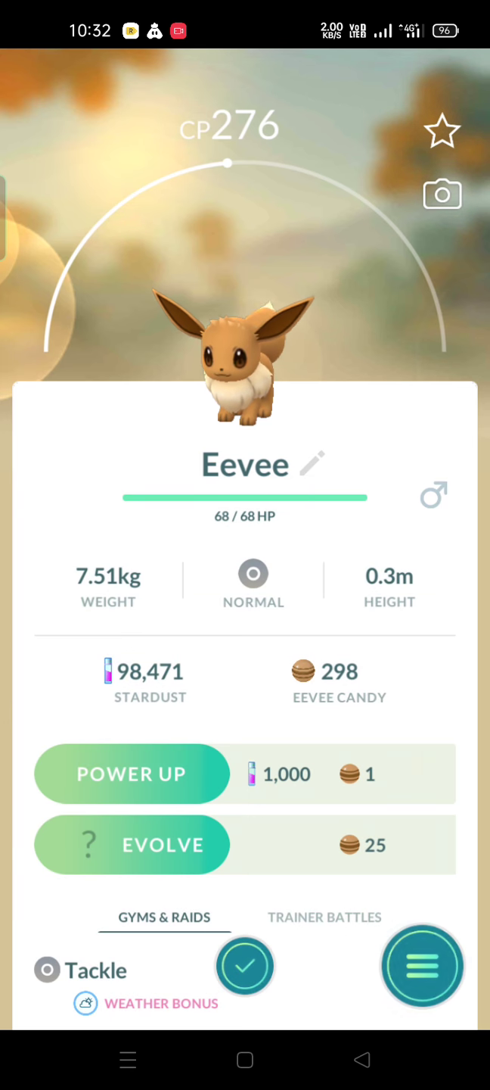
Transfer the CP 276 Eevee and dismiss the full-bag Elderly Fitness Corner PokéStop.
{"action": "left_click", "coordinate": [422, 966]}
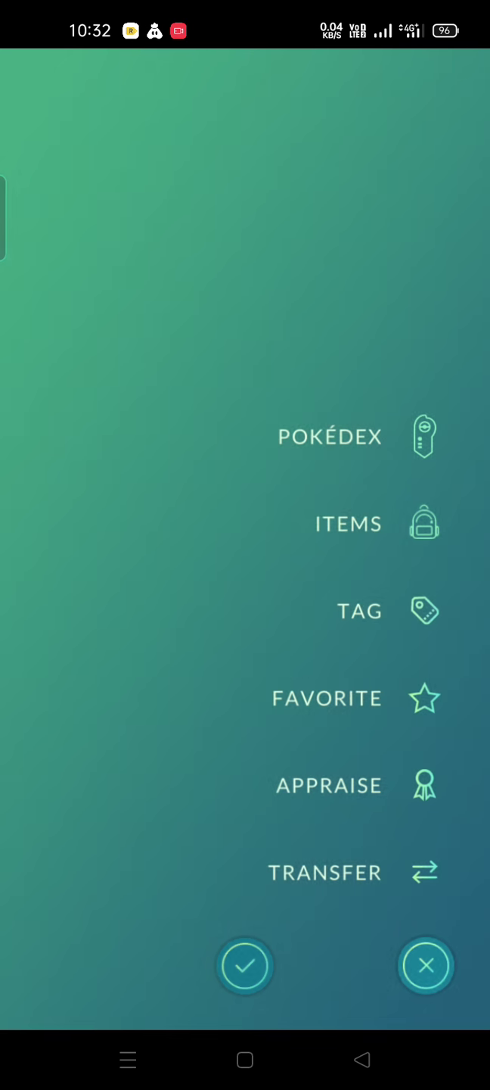
{"action": "left_click", "coordinate": [425, 966]}
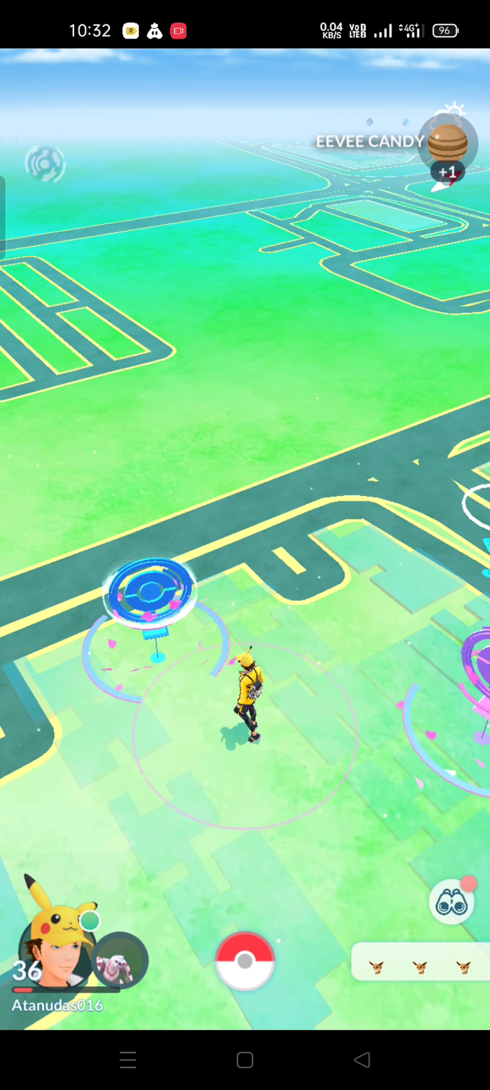
{"action": "left_click", "coordinate": [151, 598]}
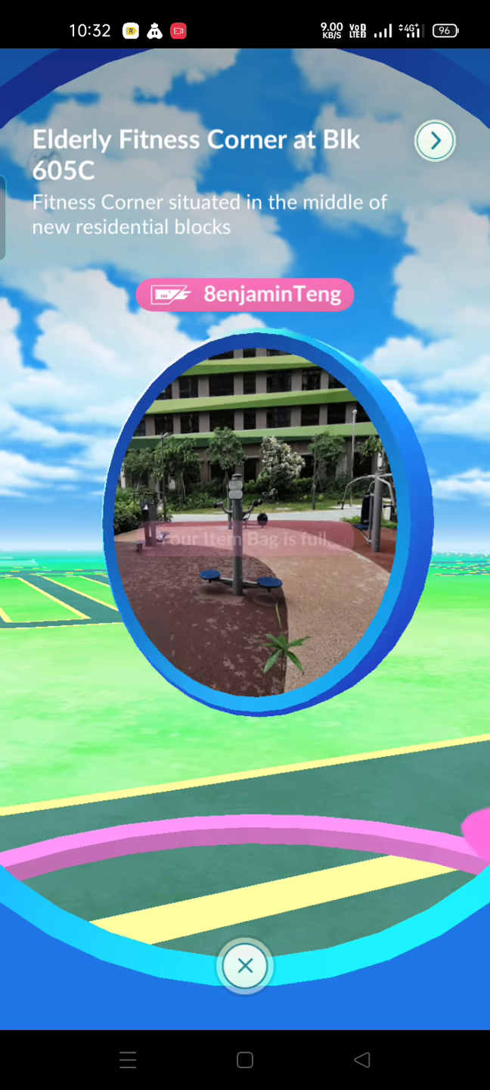
{"action": "left_click", "coordinate": [244, 965]}
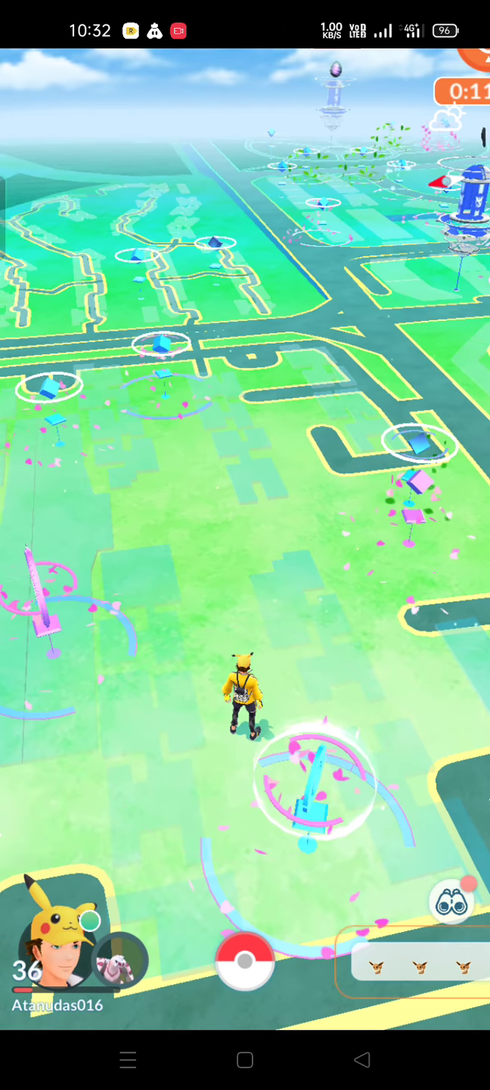
{"action": "left_click", "coordinate": [451, 897]}
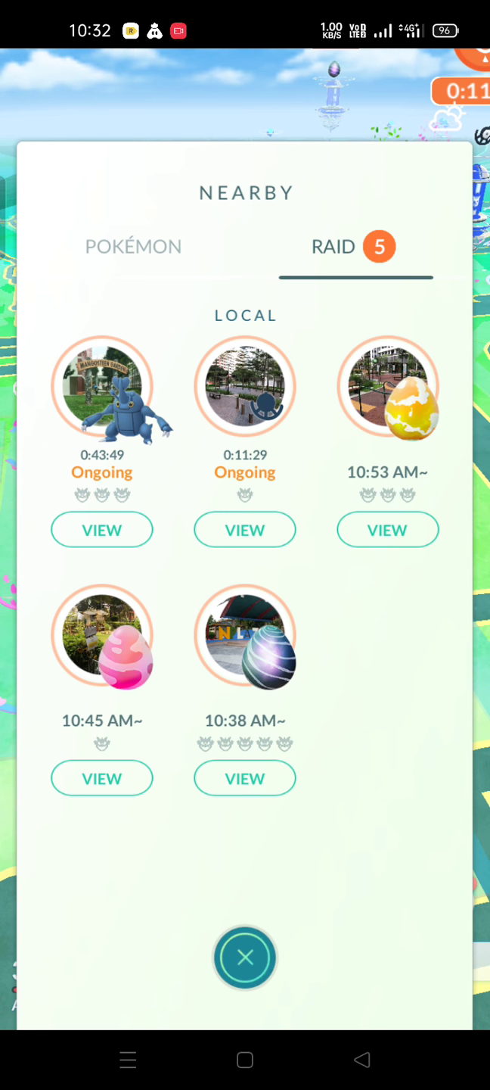
{"action": "left_click", "coordinate": [133, 246]}
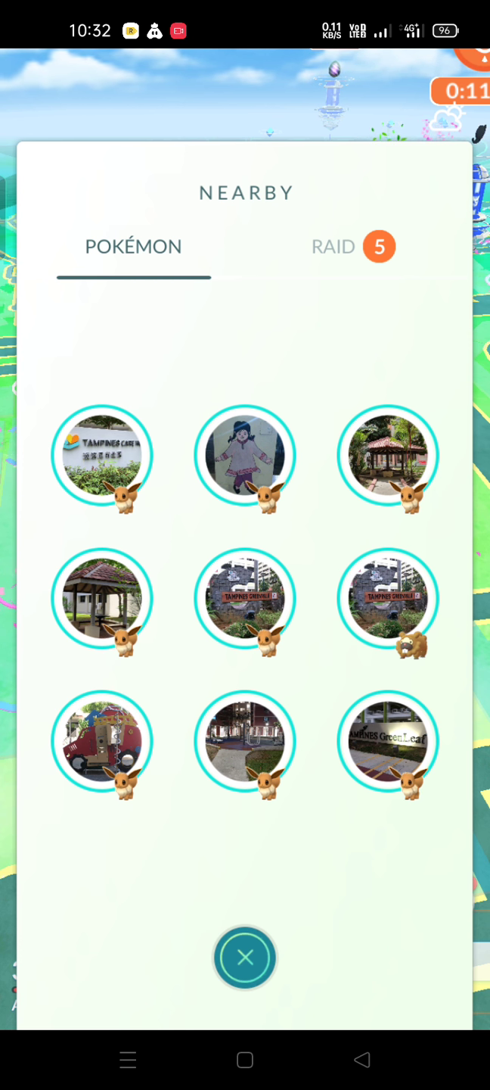
{"action": "left_click", "coordinate": [244, 958]}
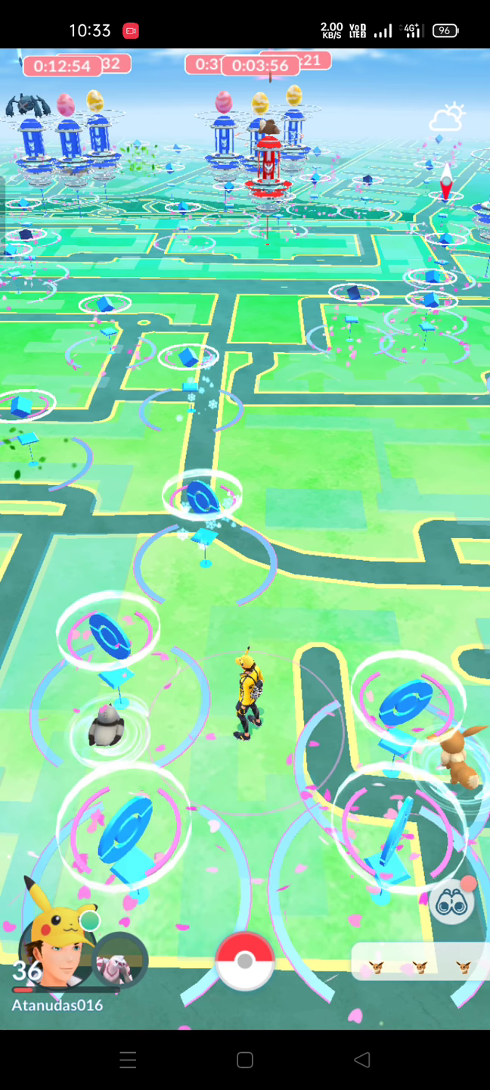
Catch the wild CP 340 Eevee and confirm its transfer to the professor.
{"action": "left_click", "coordinate": [451, 772]}
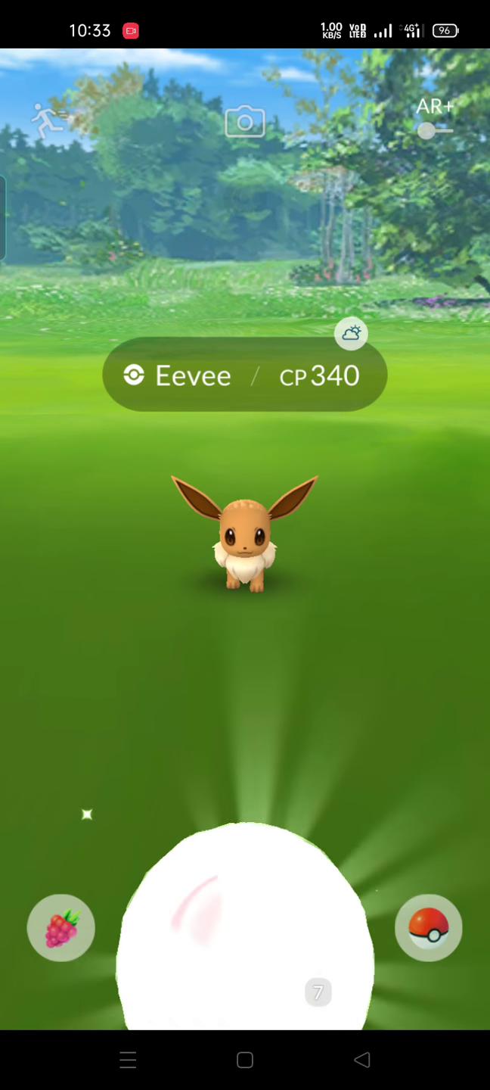
{"action": "left_click", "coordinate": [60, 927]}
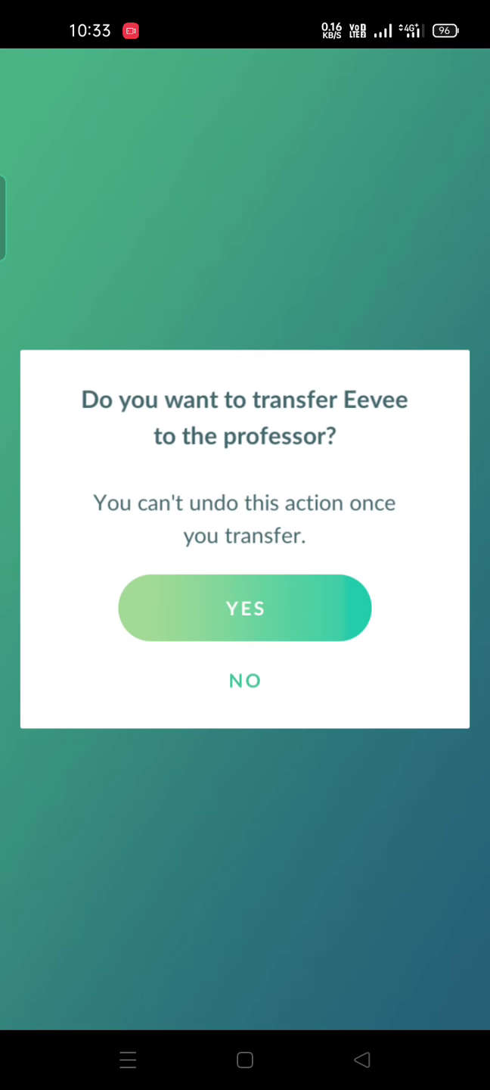
{"action": "left_click", "coordinate": [244, 608]}
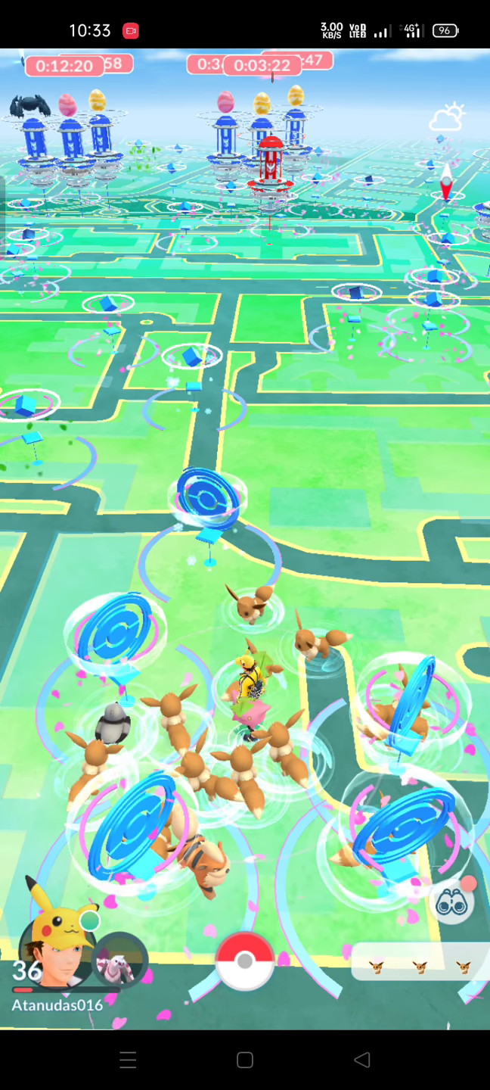
Start a catch encounter with an Eevee spawn beside the avatar.
{"action": "left_click", "coordinate": [238, 620]}
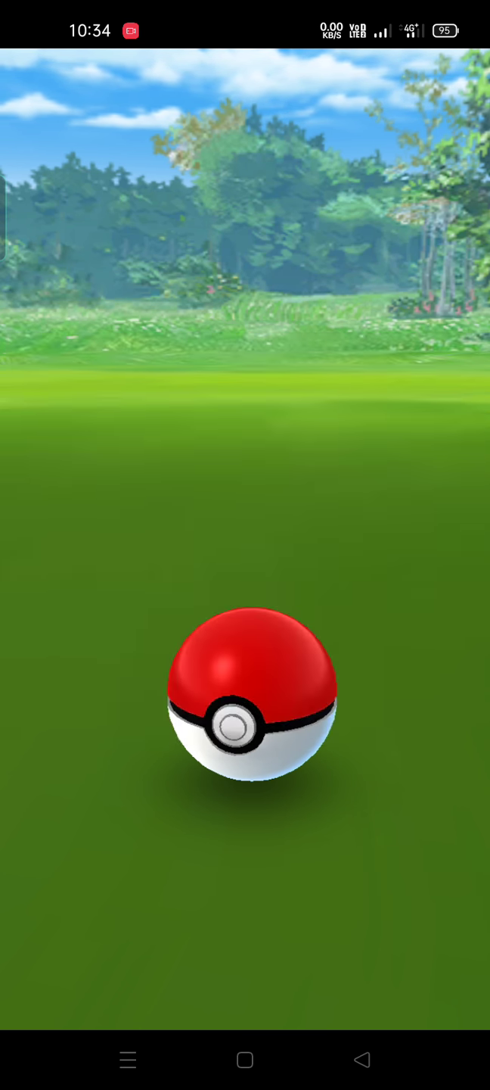
Catch the Eevee and transfer two unwanted Eevee for Eevee Candy.
{"action": "left_click", "coordinate": [246, 715]}
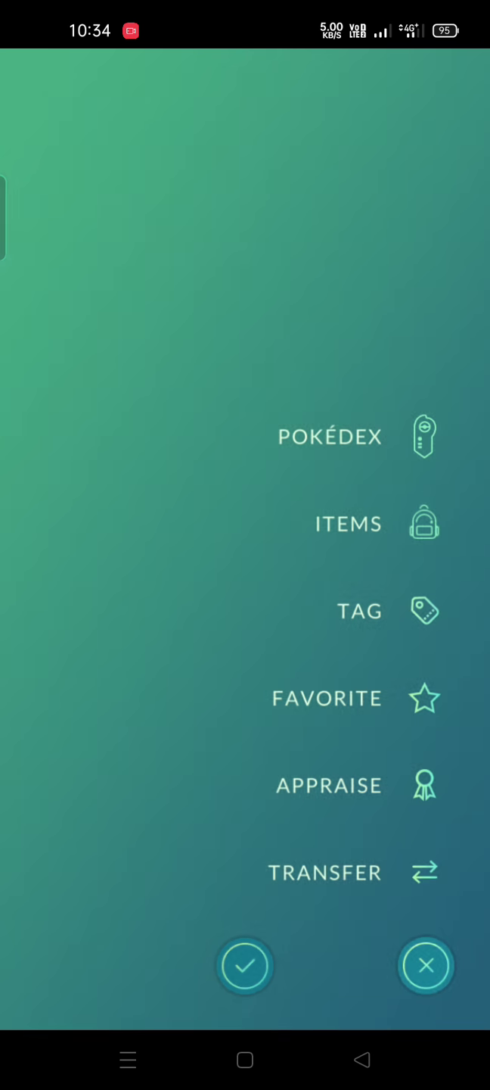
{"action": "left_click", "coordinate": [425, 966]}
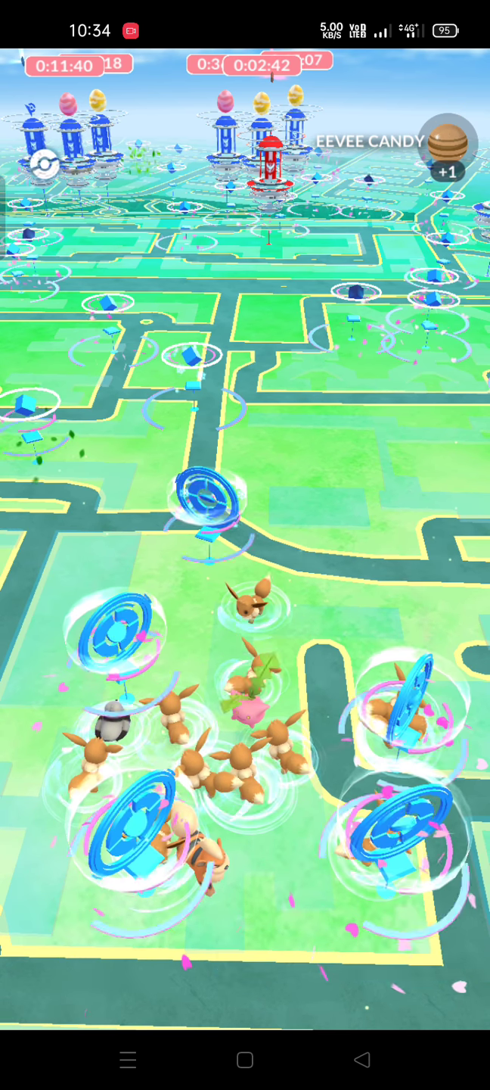
{"action": "left_click", "coordinate": [235, 613]}
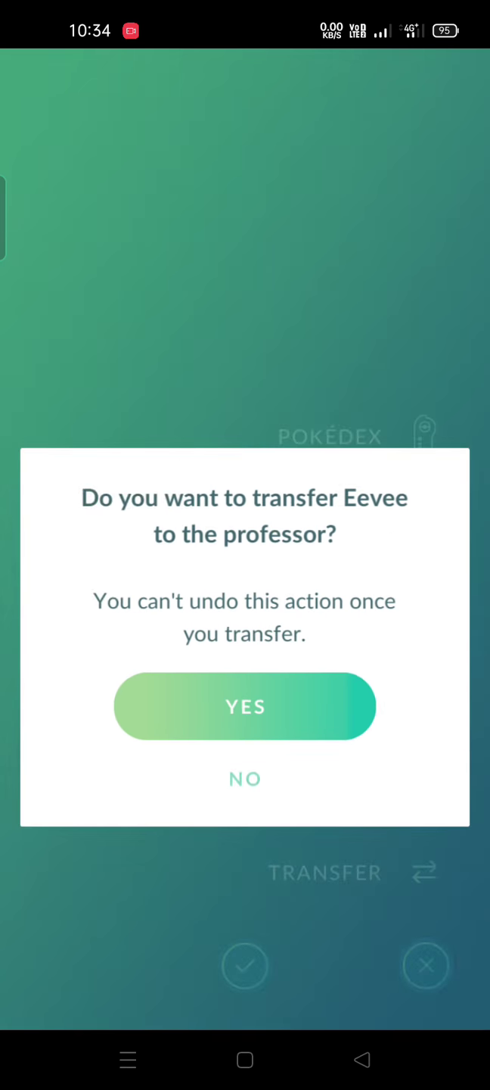
{"action": "left_click", "coordinate": [245, 706]}
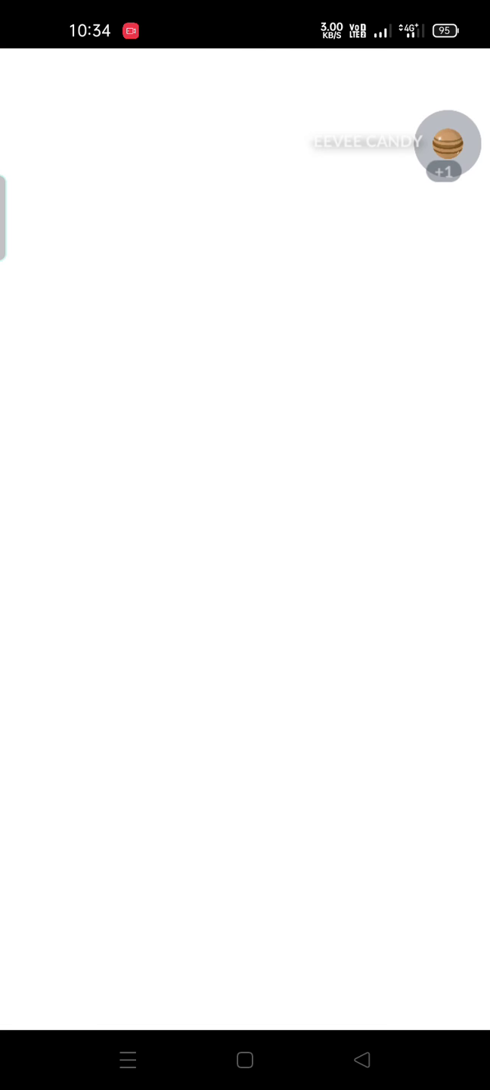